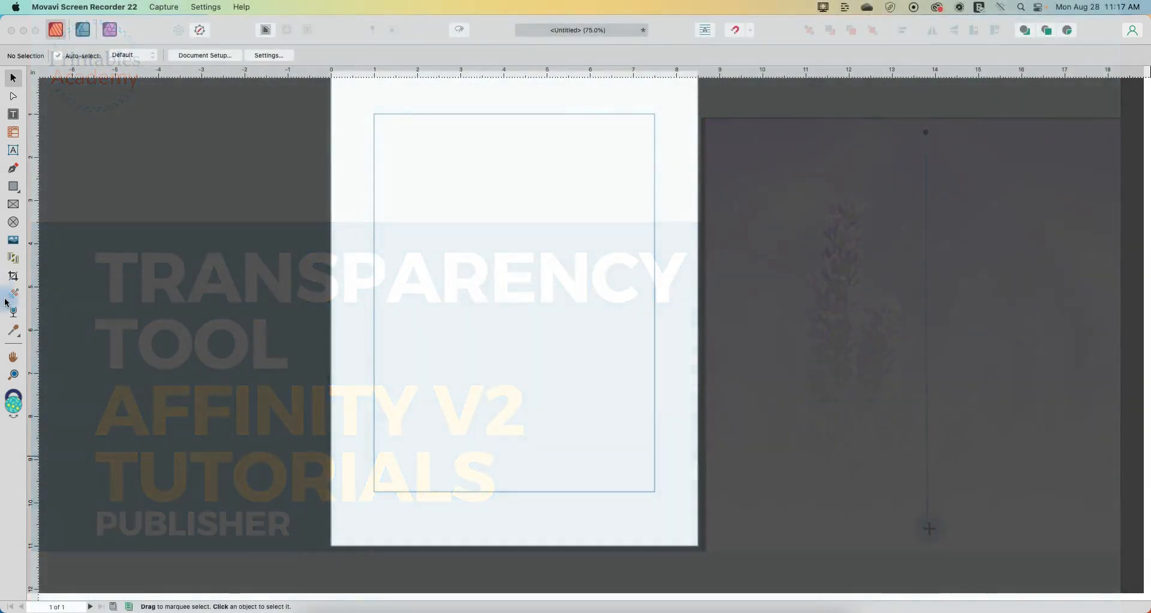
mouse_move(13, 315)
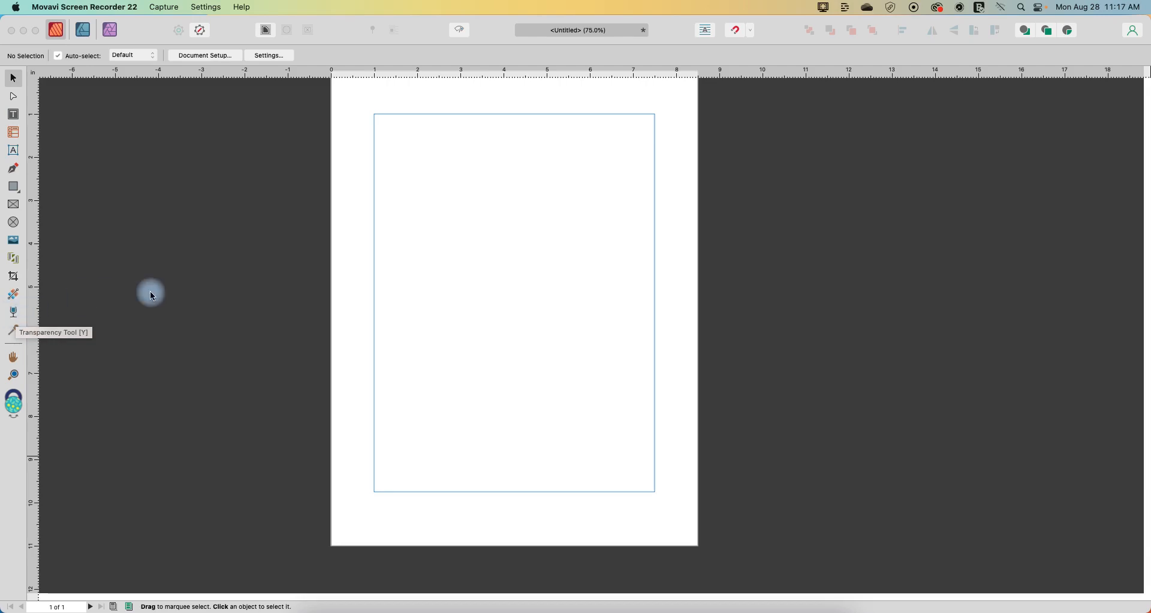
mouse_move(164, 242)
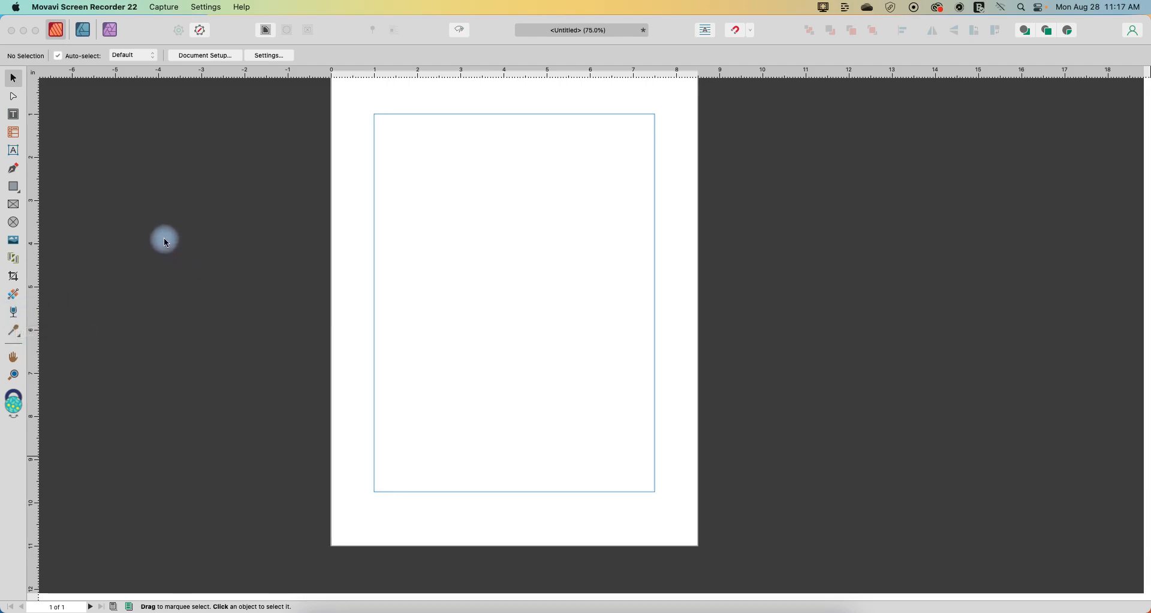
mouse_move(116, 123)
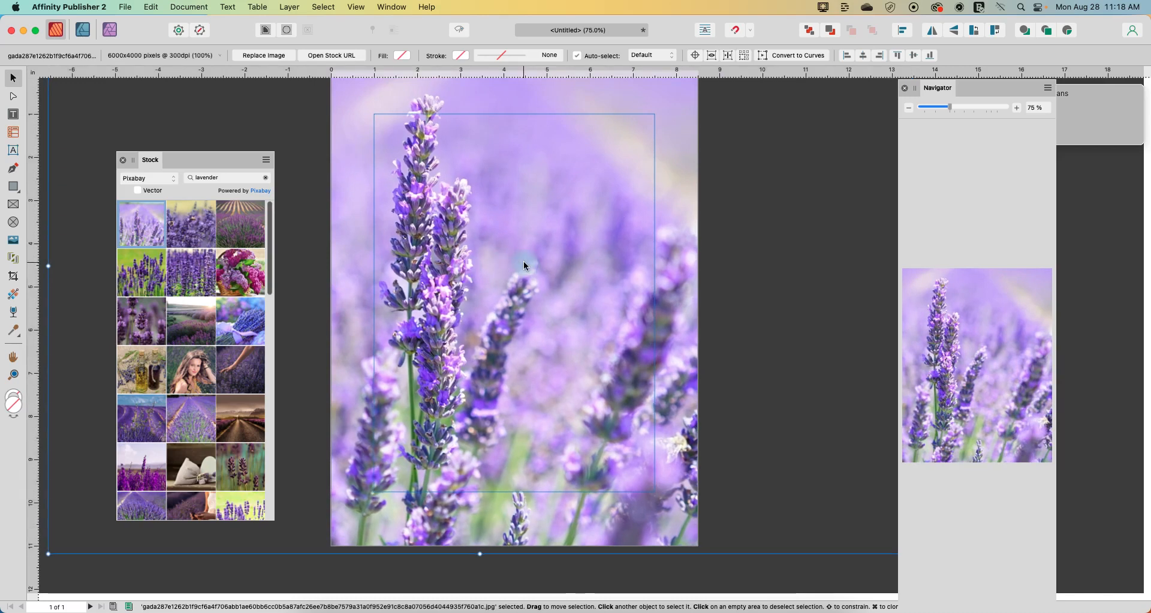
mouse_move(44, 319)
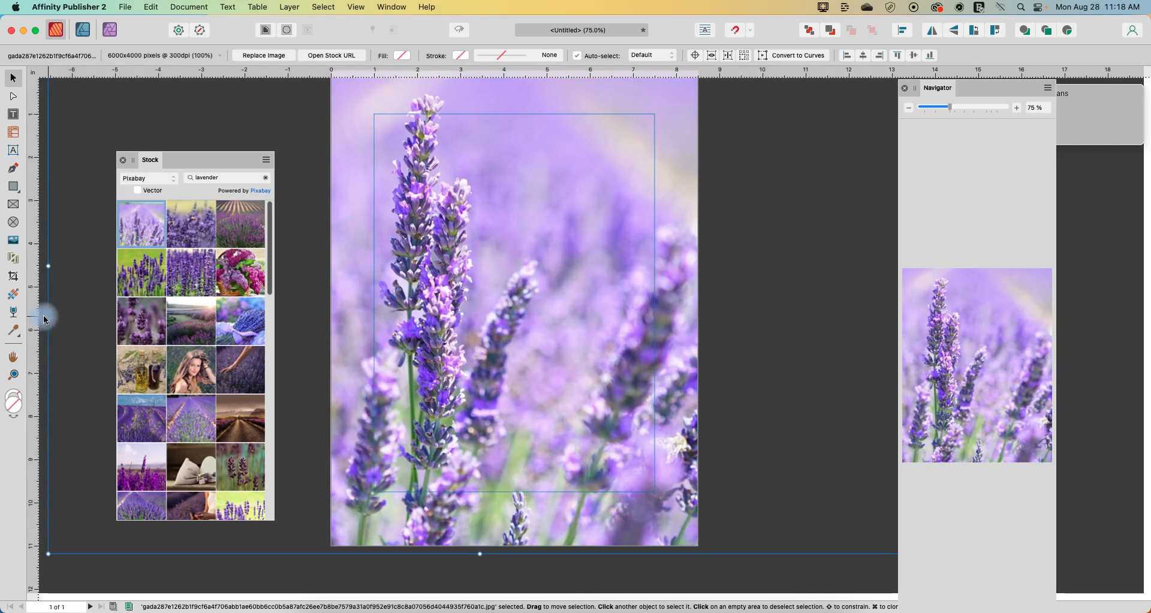
- Select the Transparency Tool to adjust the lavender photo's transparency
click(13, 314)
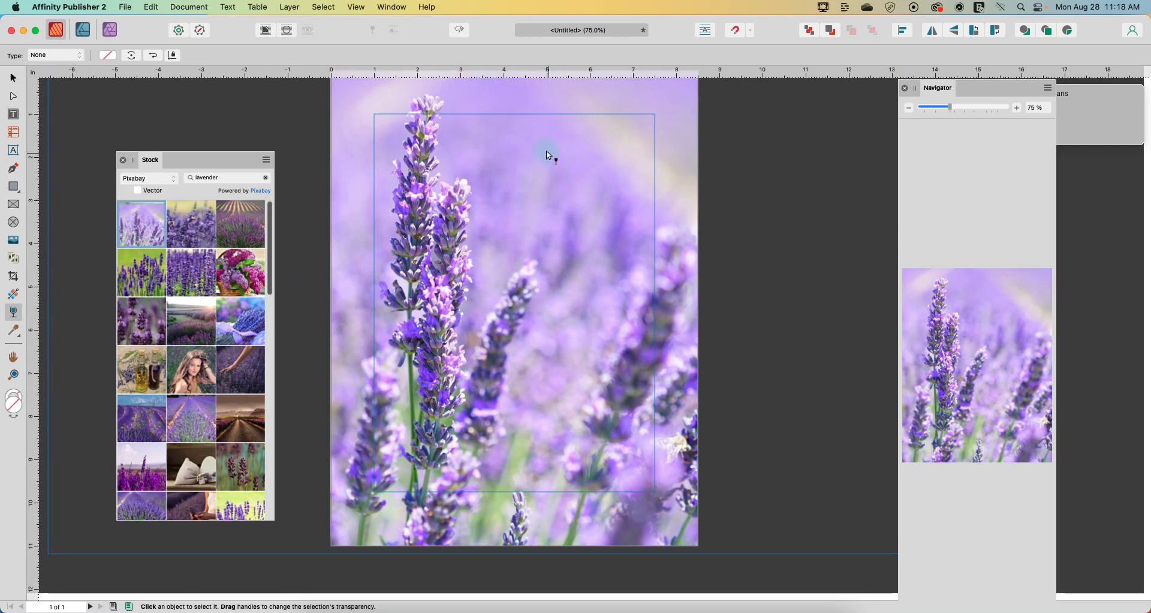
mouse_move(516, 94)
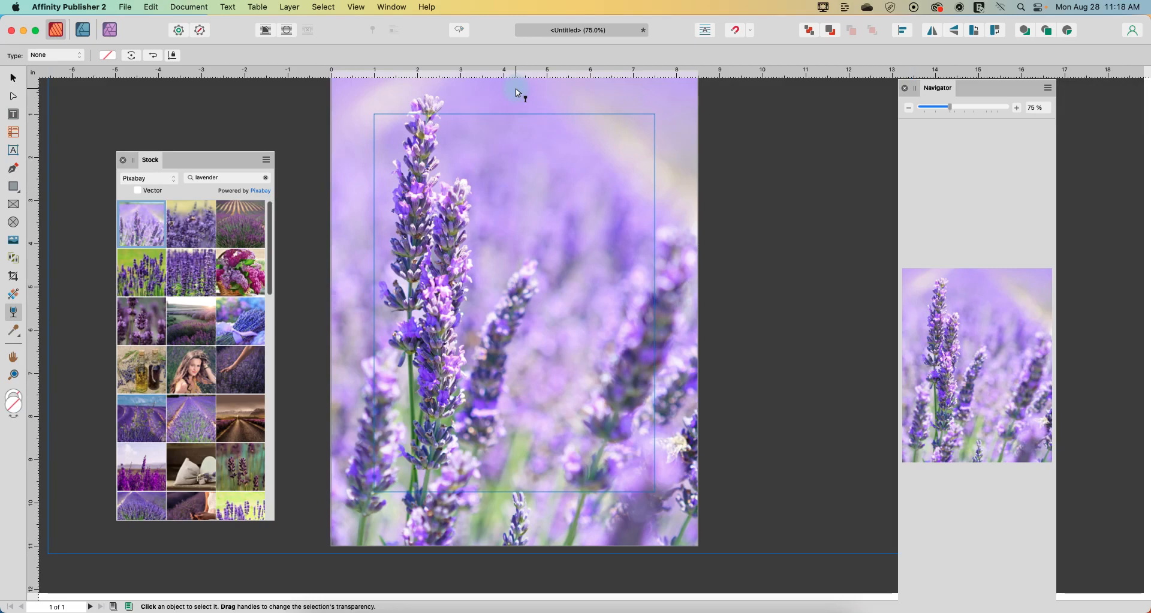
- Apply a linear transparency gradient from the photo's top down past the page bottom
drag(514, 88, 526, 491)
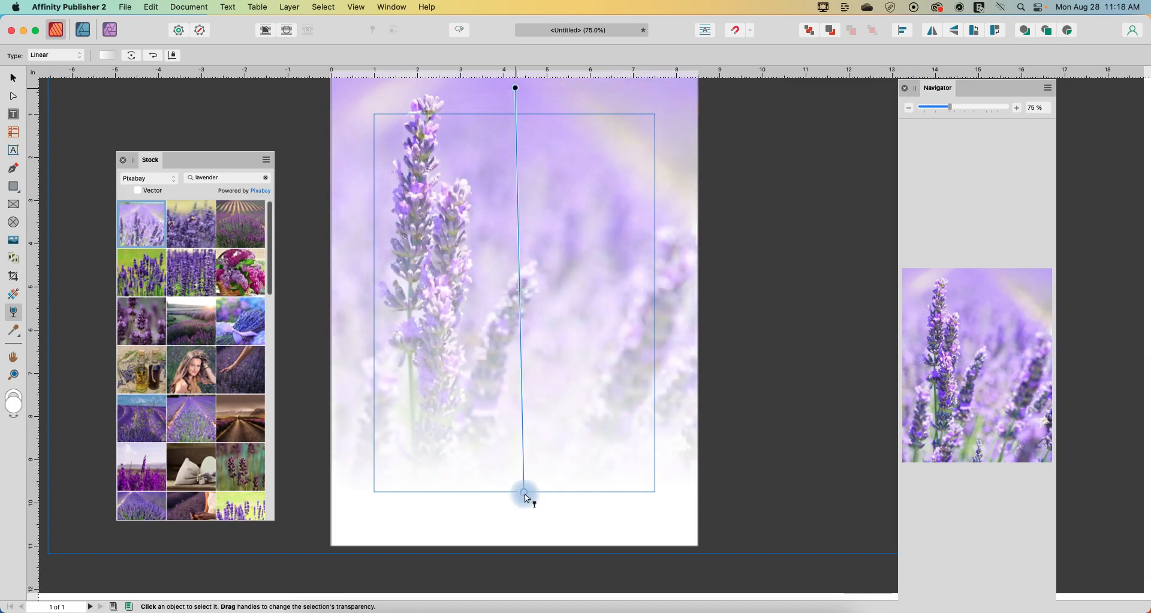
drag(525, 491, 518, 547)
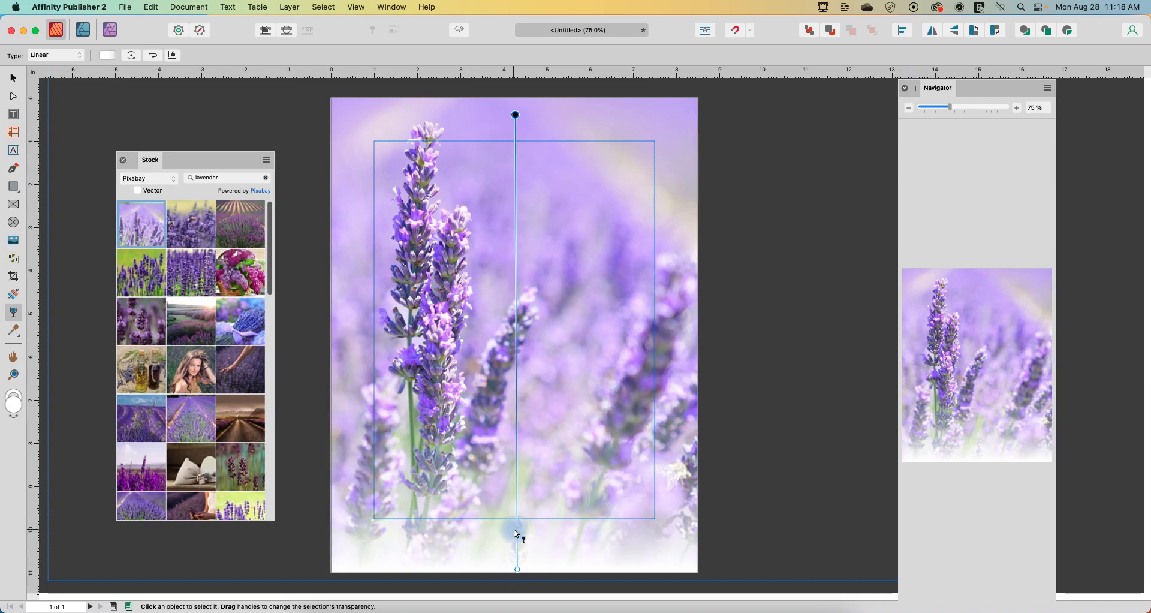
- Move the gradient's midpoint upward so the fade reaches much higher up the photo
drag(517, 533, 519, 156)
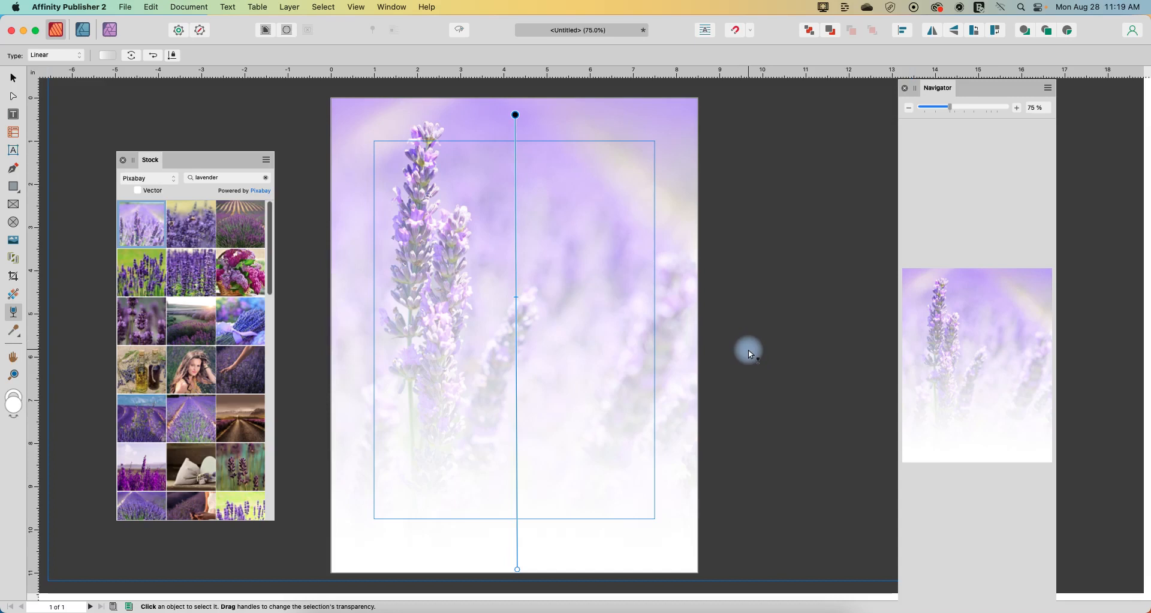
mouse_move(698, 310)
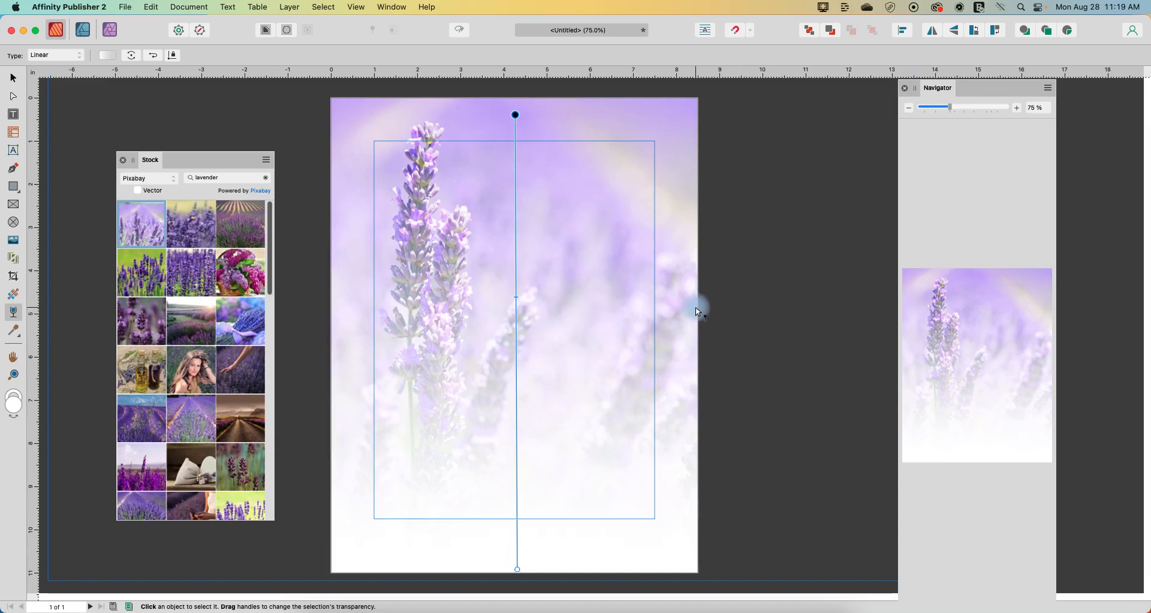
mouse_move(986, 360)
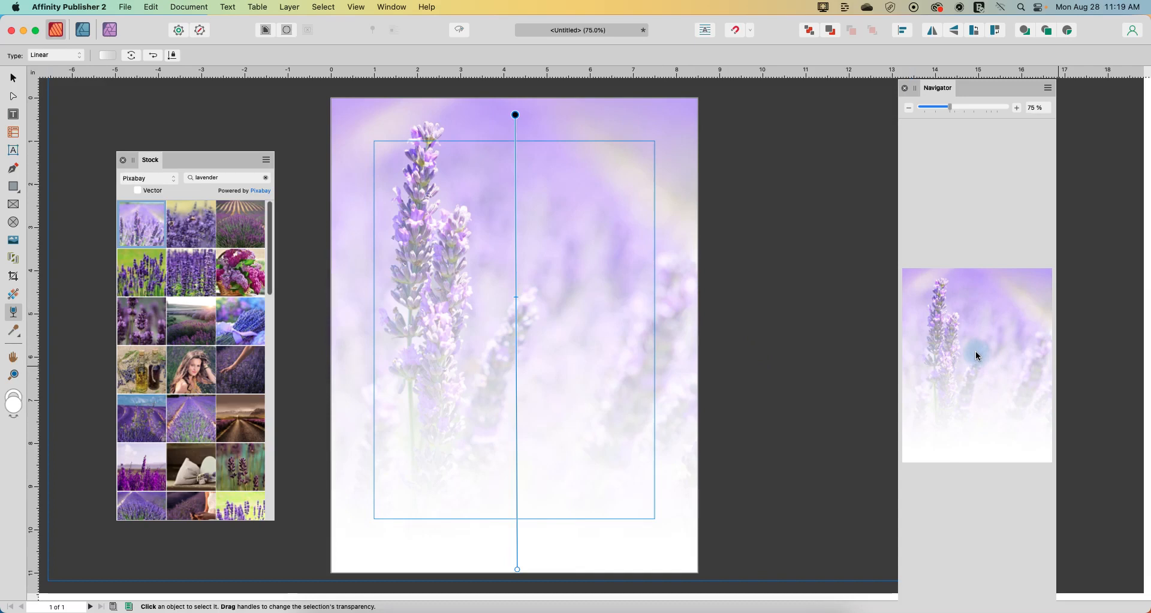
mouse_move(986, 419)
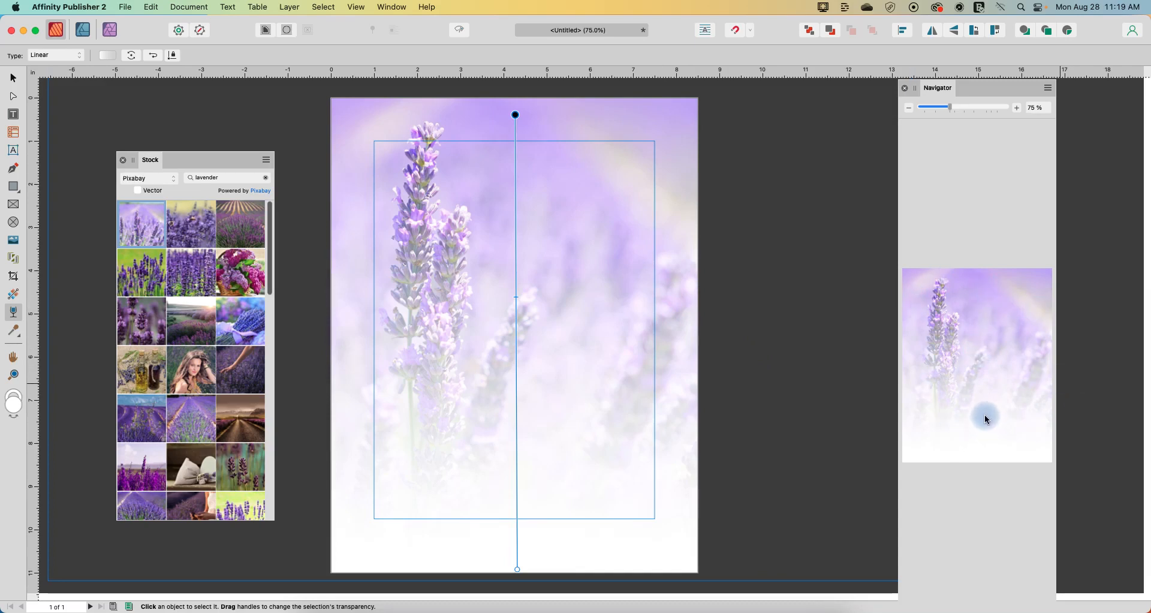
mouse_move(976, 444)
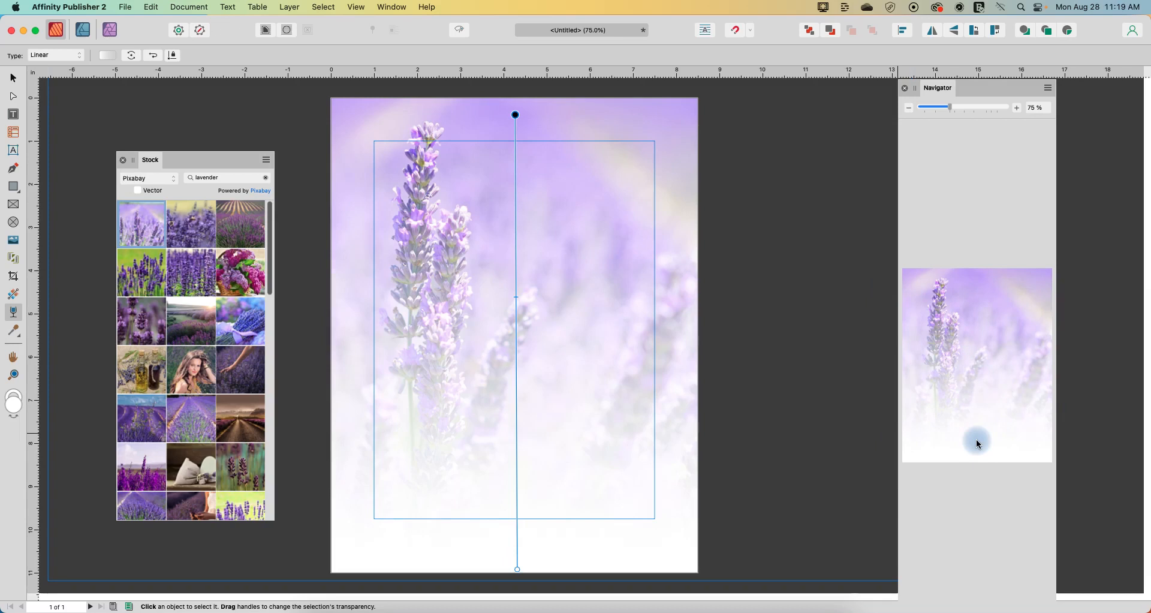
mouse_move(702, 387)
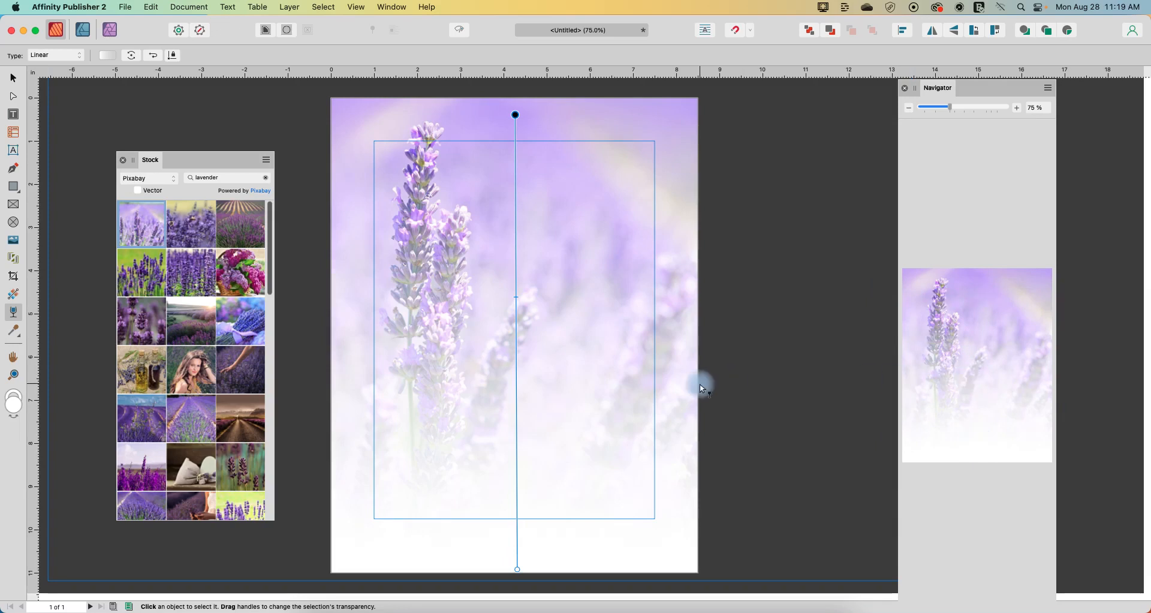
mouse_move(633, 357)
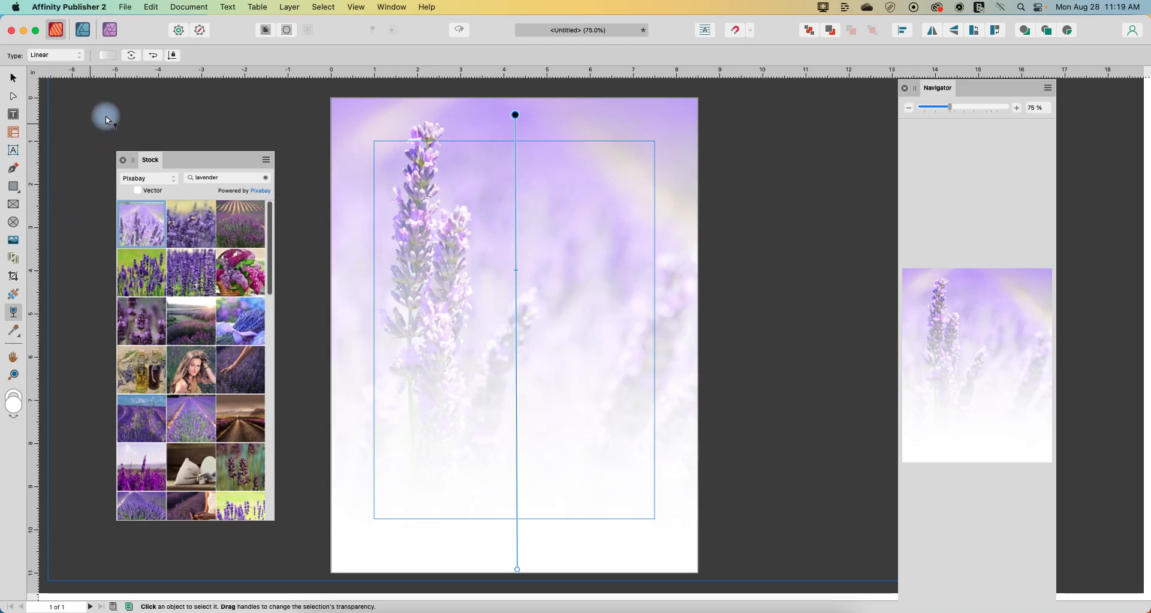
- Reduce the lavender photo layer's opacity to 45% in the Layers panel
click(391, 7)
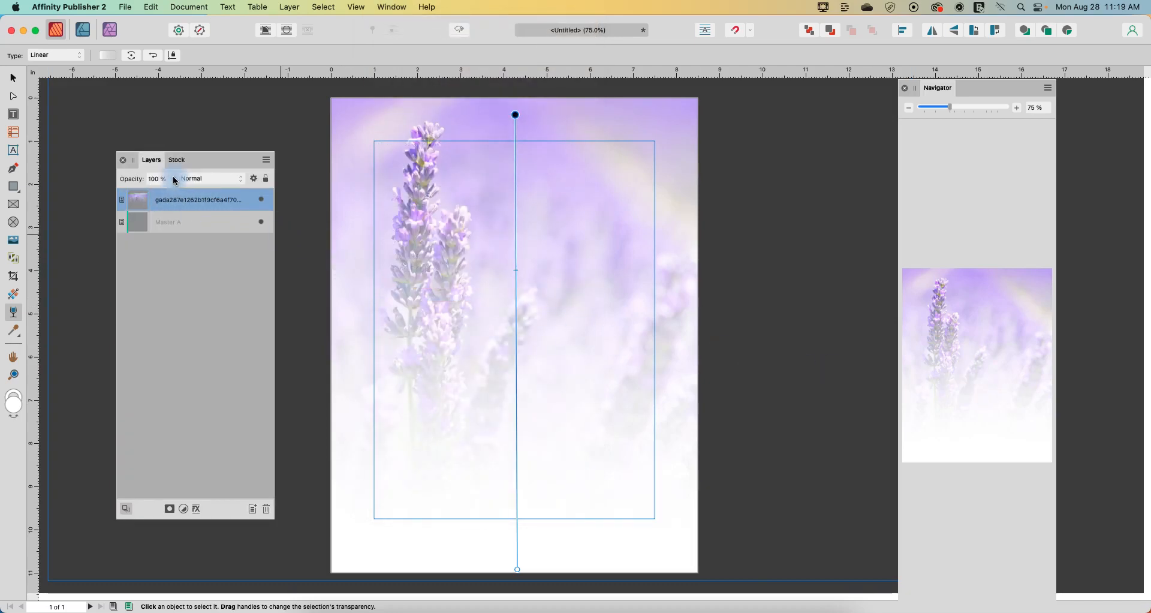
drag(155, 179, 87, 192)
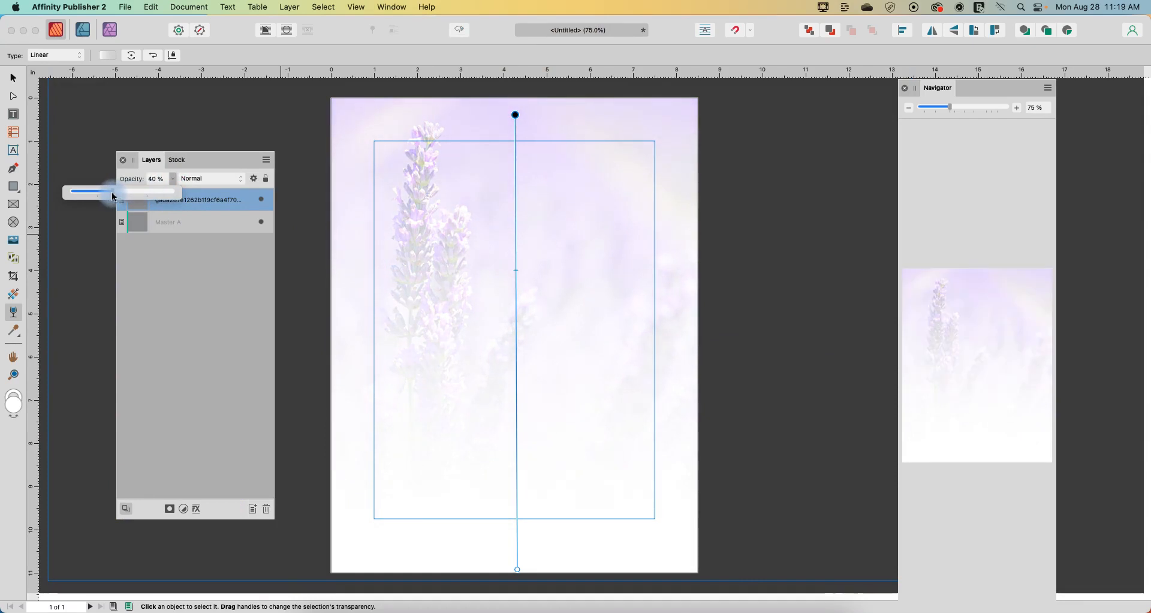
drag(111, 192, 119, 192)
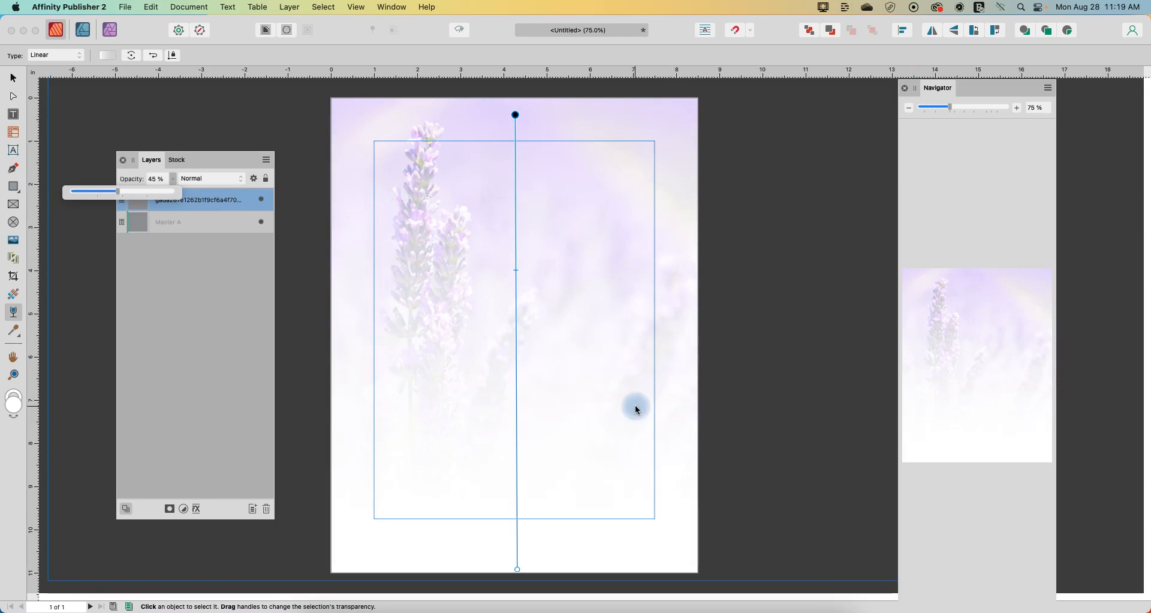
mouse_move(506, 329)
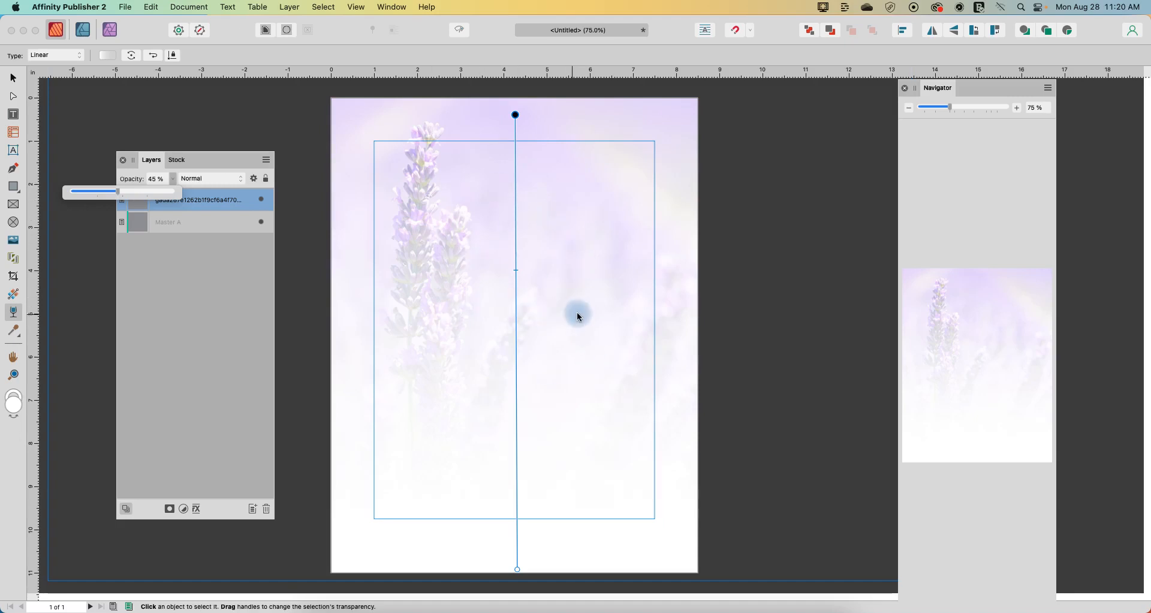
mouse_move(539, 329)
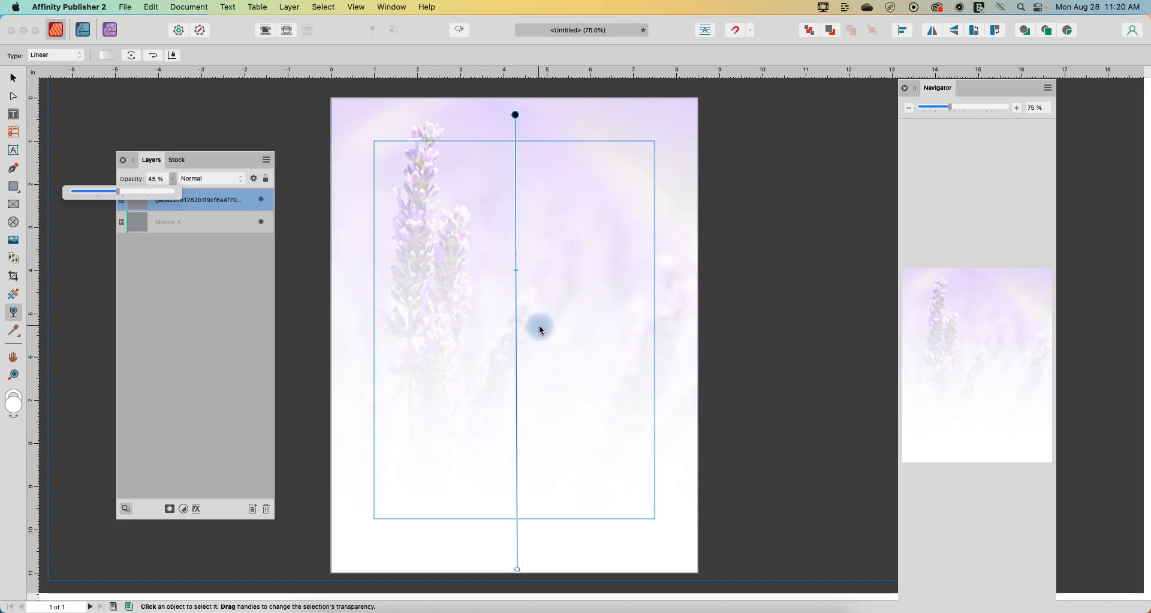
click(176, 160)
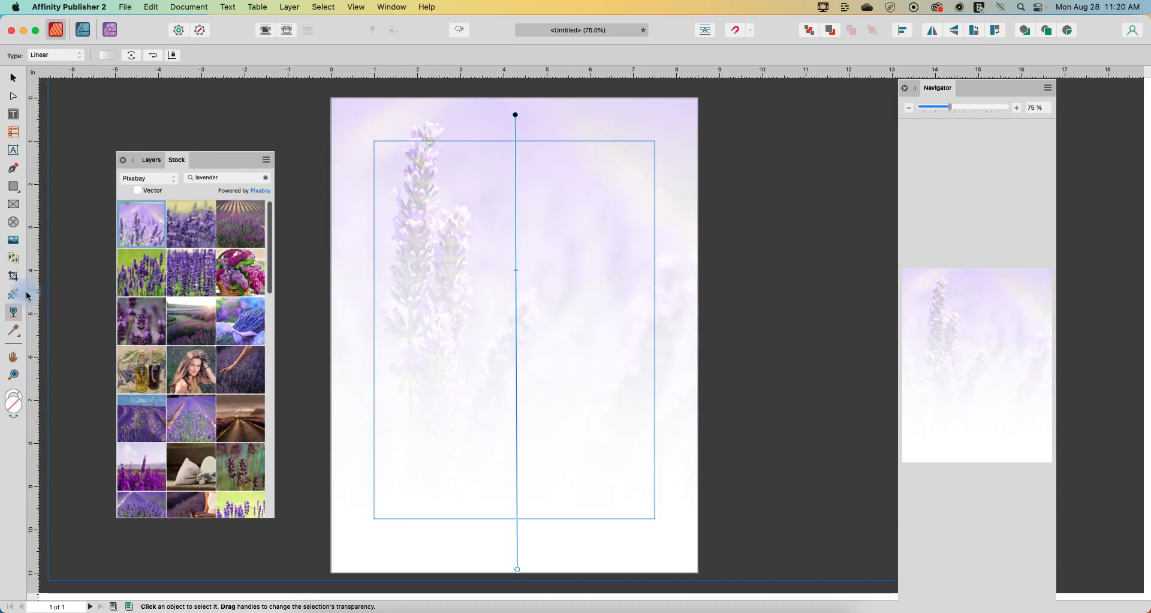
mouse_move(13, 294)
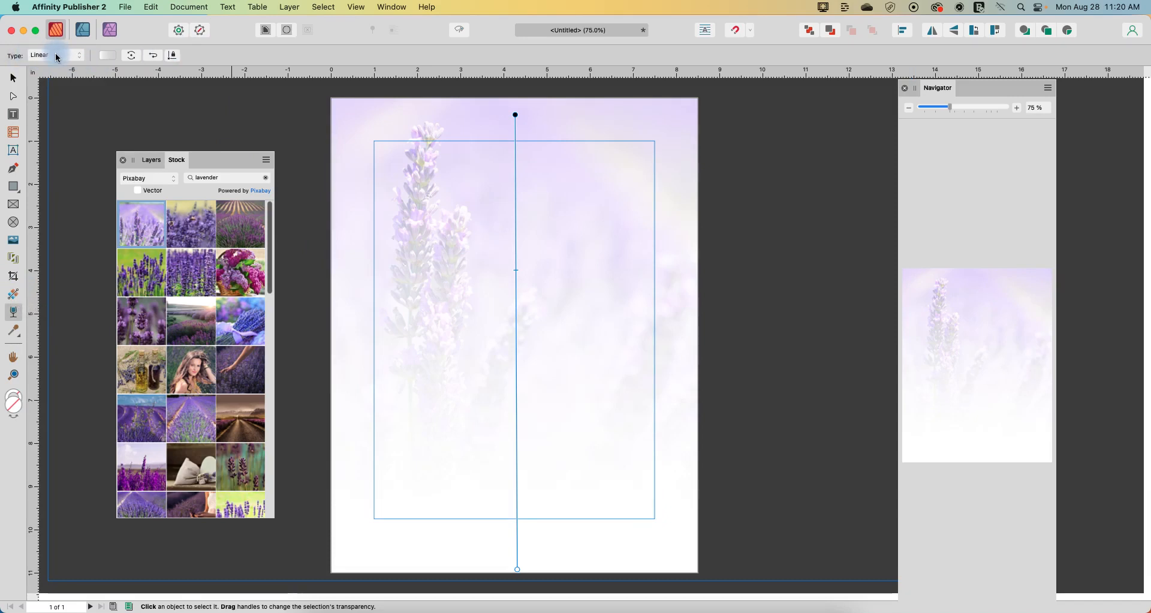
- Show the Type list of transparency gradients: None, Linear, Elliptical, Radial, Conical
click(38, 54)
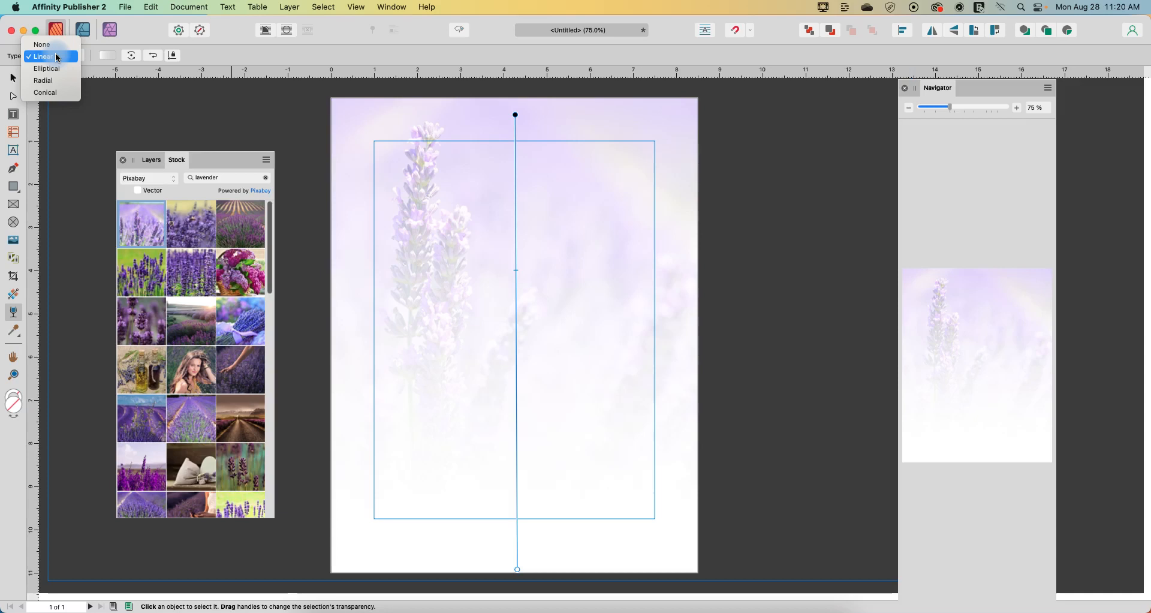
mouse_move(46, 69)
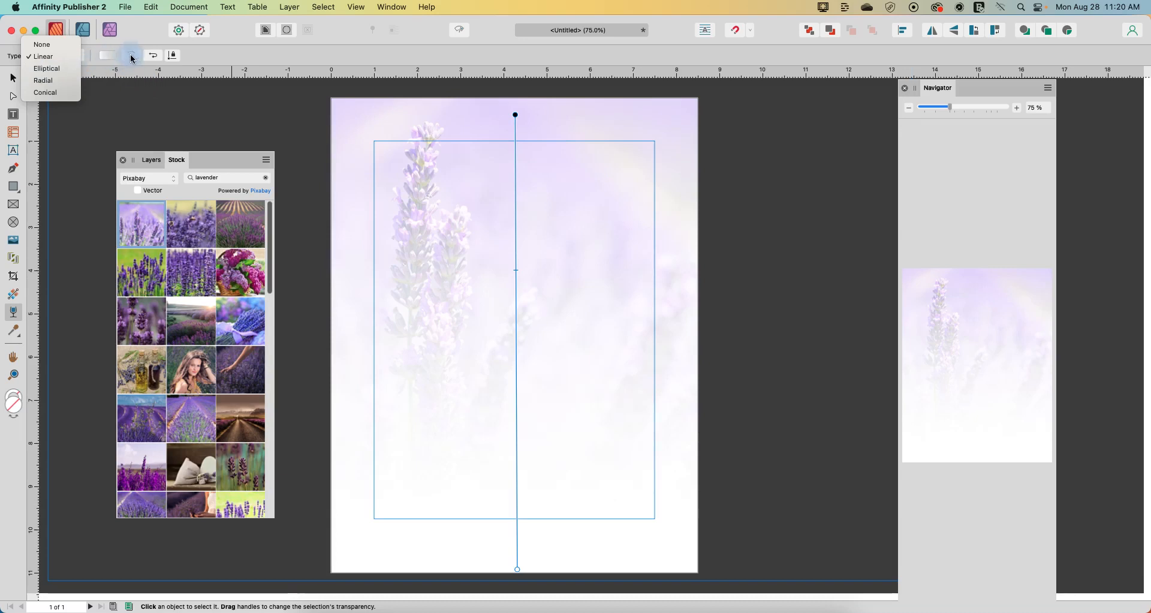
- Rotate the linear fade to run horizontally, fading toward the photo's left edge
click(43, 57)
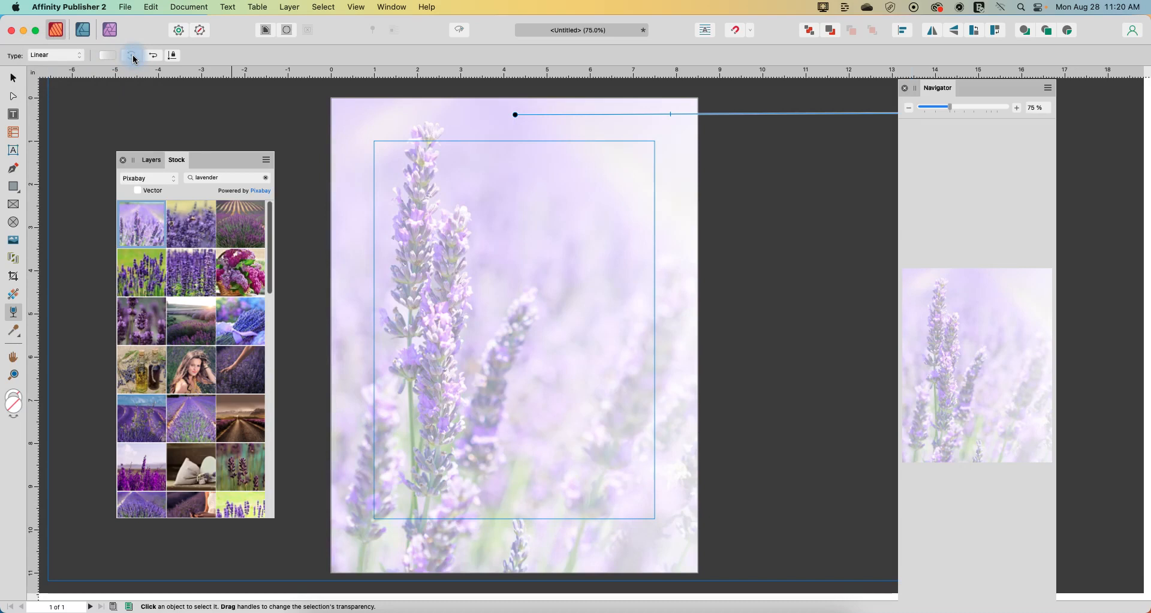
drag(515, 114, 62, 116)
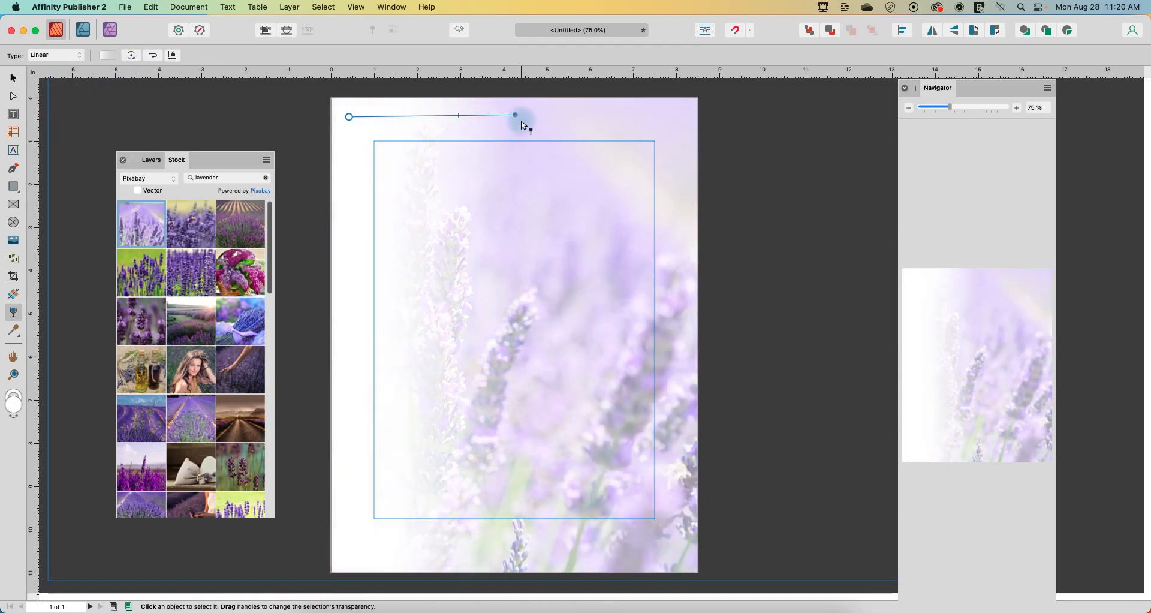
drag(515, 116, 688, 114)
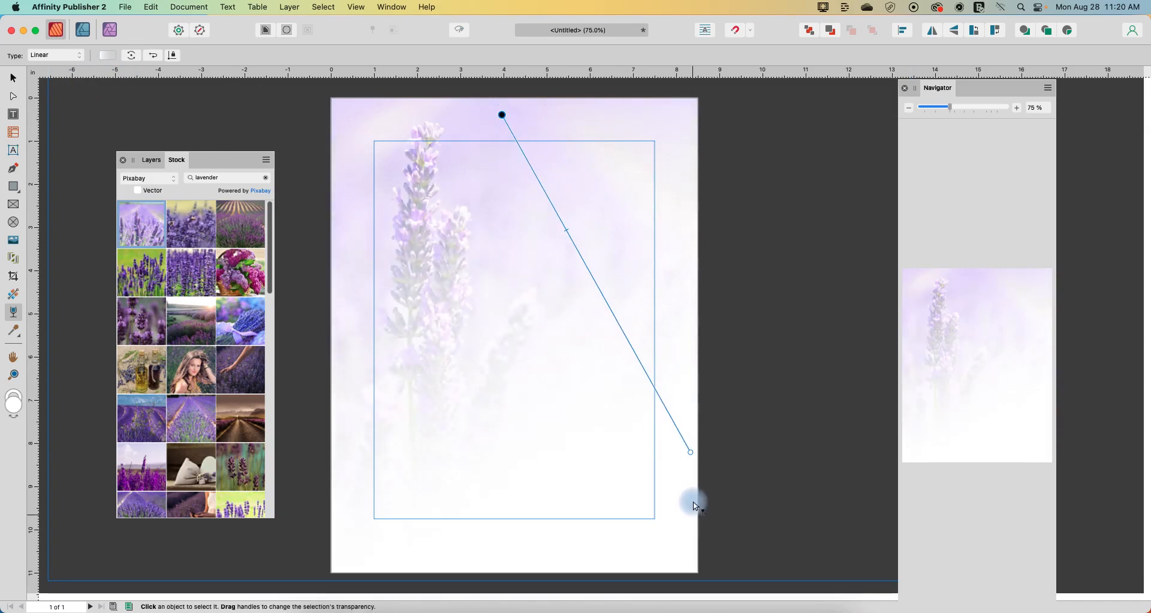
- Swing the fade's end handle around until it points straight down to the page bottom
drag(691, 451, 358, 333)
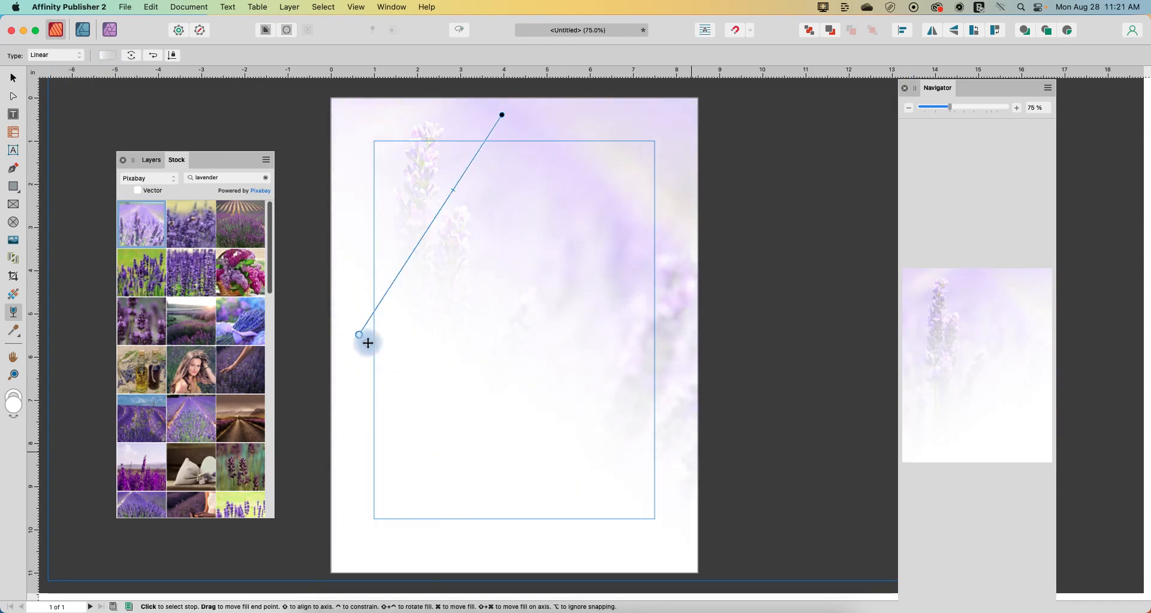
drag(358, 335, 380, 484)
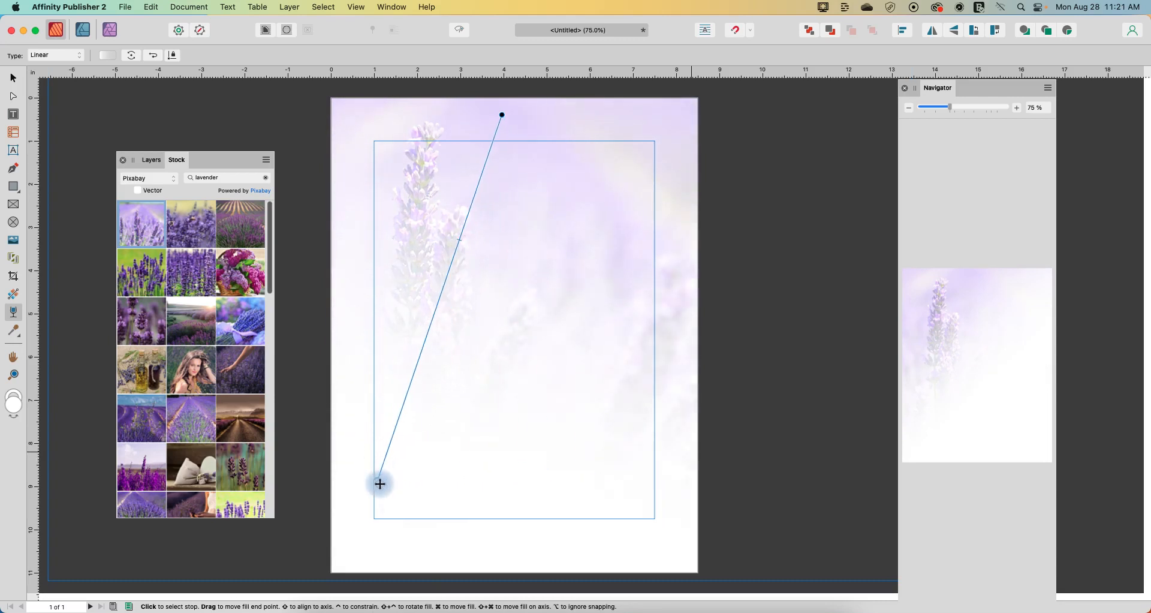
drag(380, 483, 506, 548)
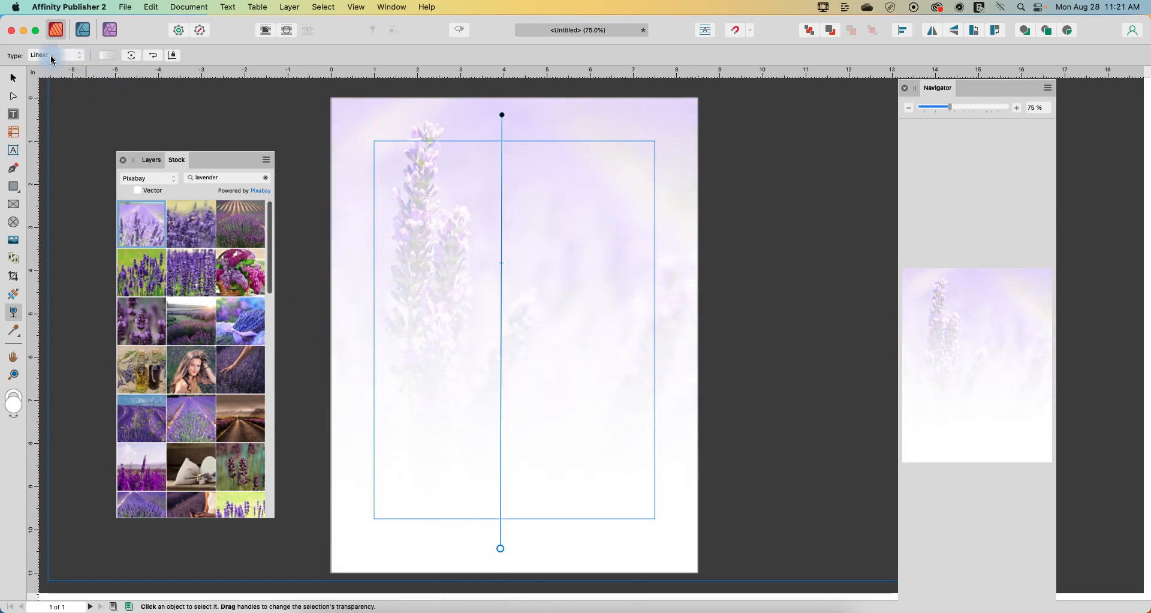
- Set the Type to Elliptical and fit the ellipse's width and centre onto the lavender stalk
click(55, 54)
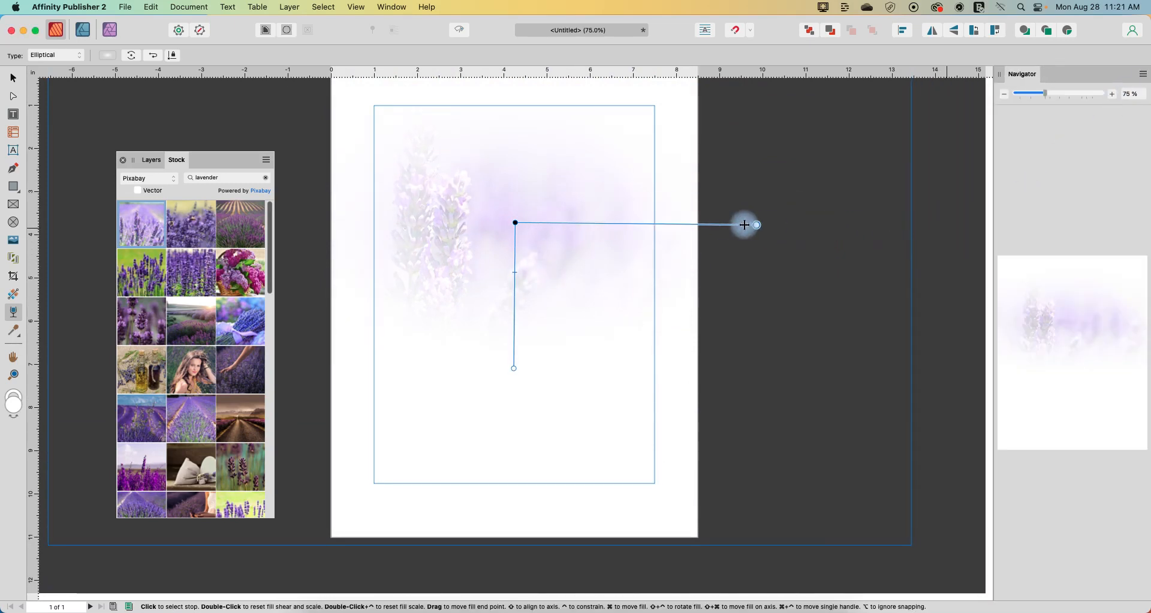
drag(744, 224, 618, 218)
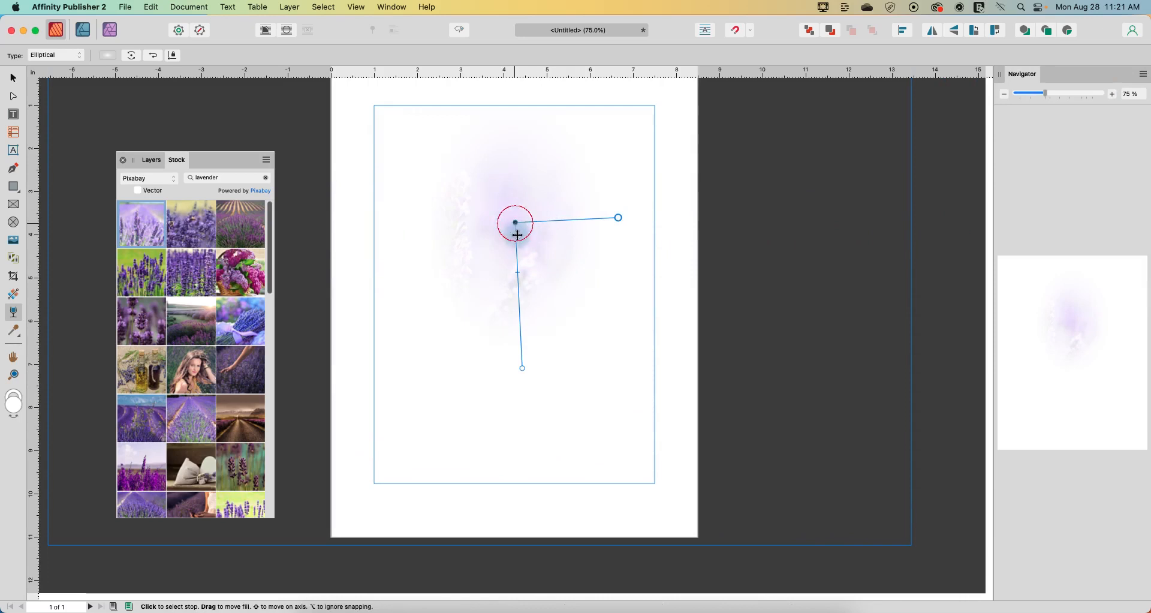
drag(515, 222, 577, 205)
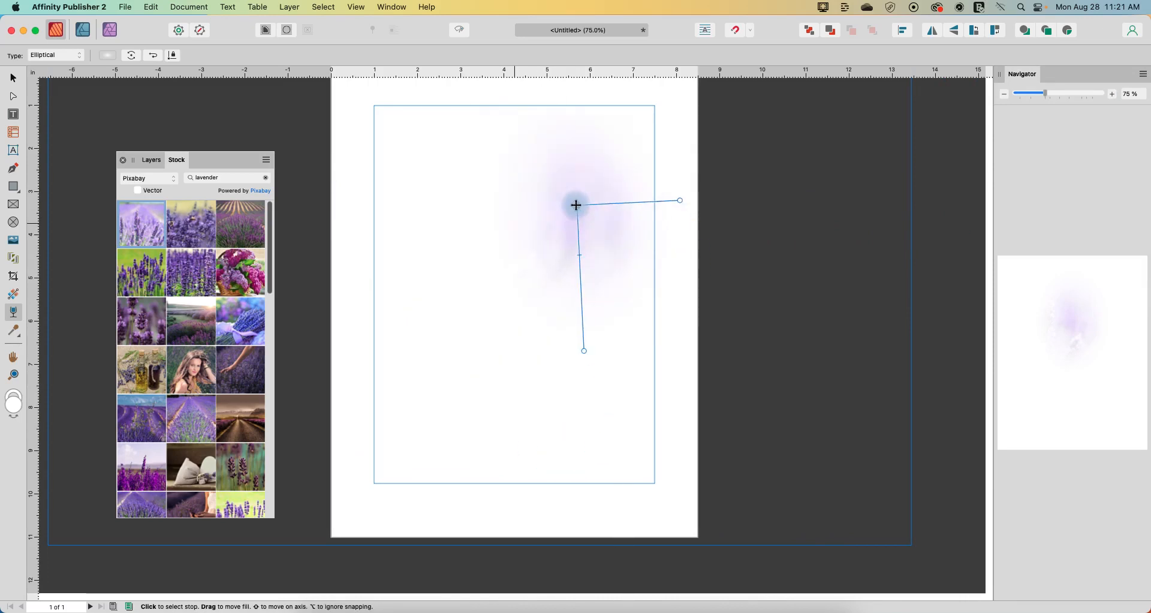
drag(577, 205, 431, 194)
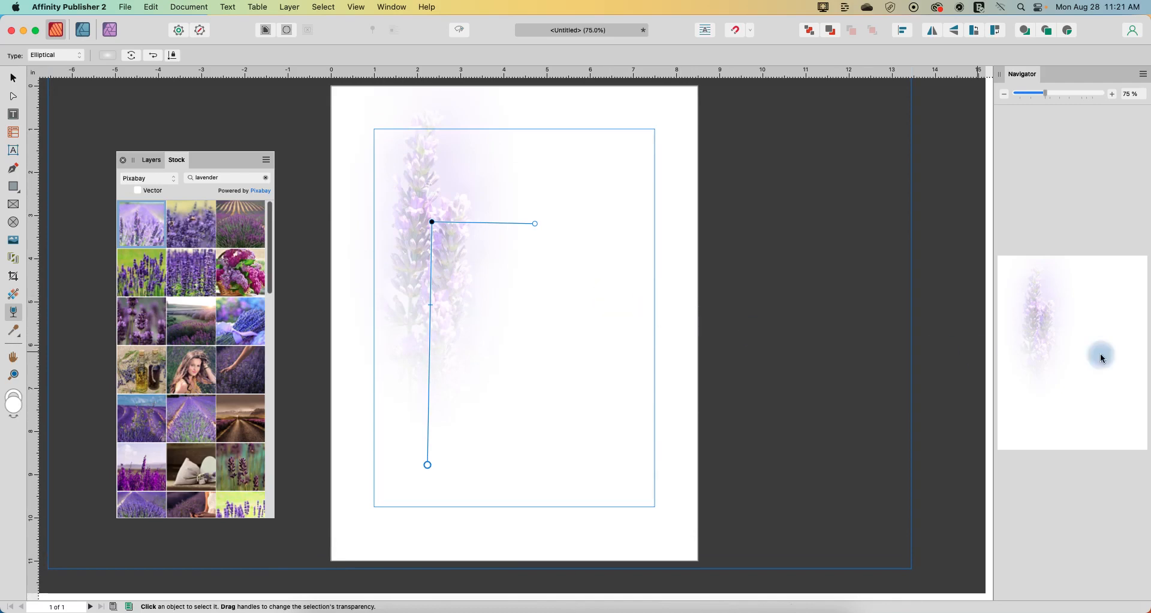
mouse_move(1052, 372)
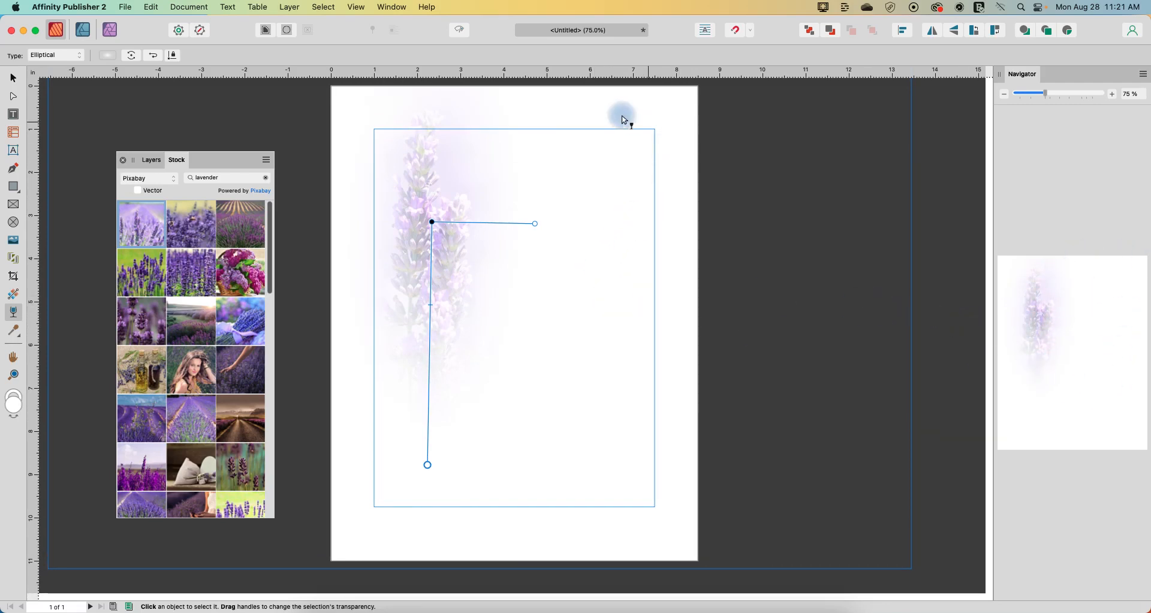
mouse_move(555, 503)
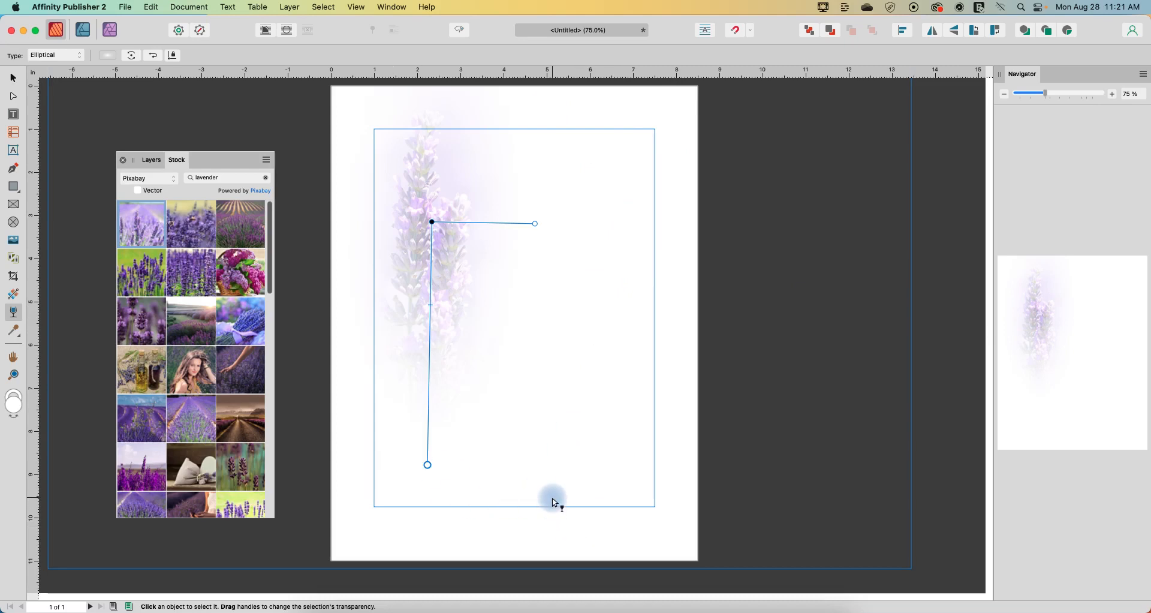
mouse_move(617, 409)
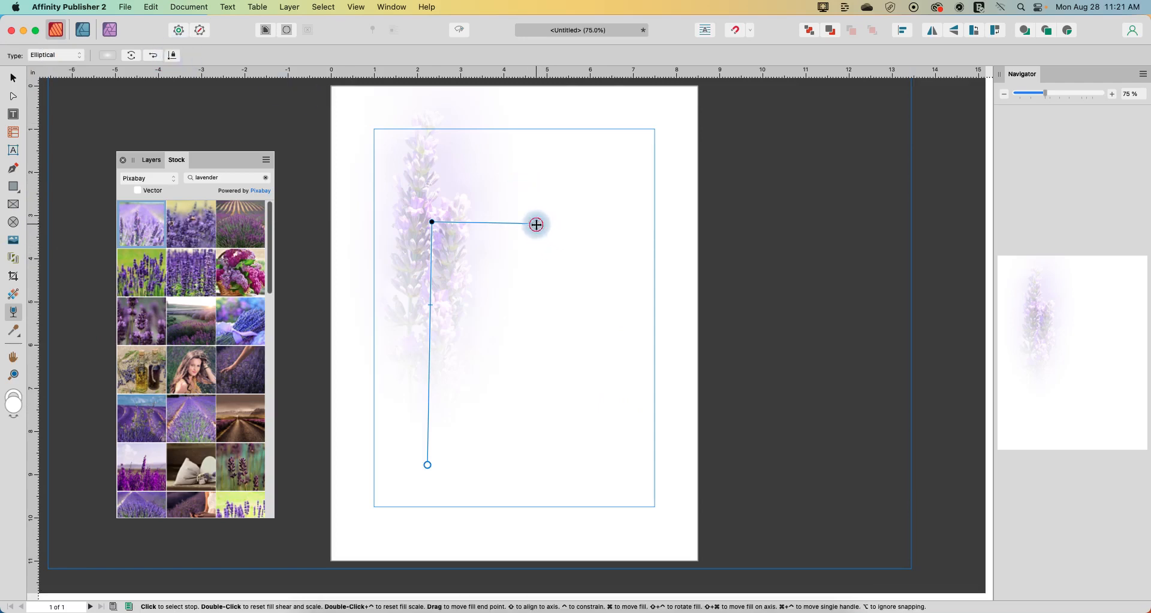
- Adjust the ellipse's vertical and horizontal reach around the stalk, then show the Type list
drag(536, 224, 586, 224)
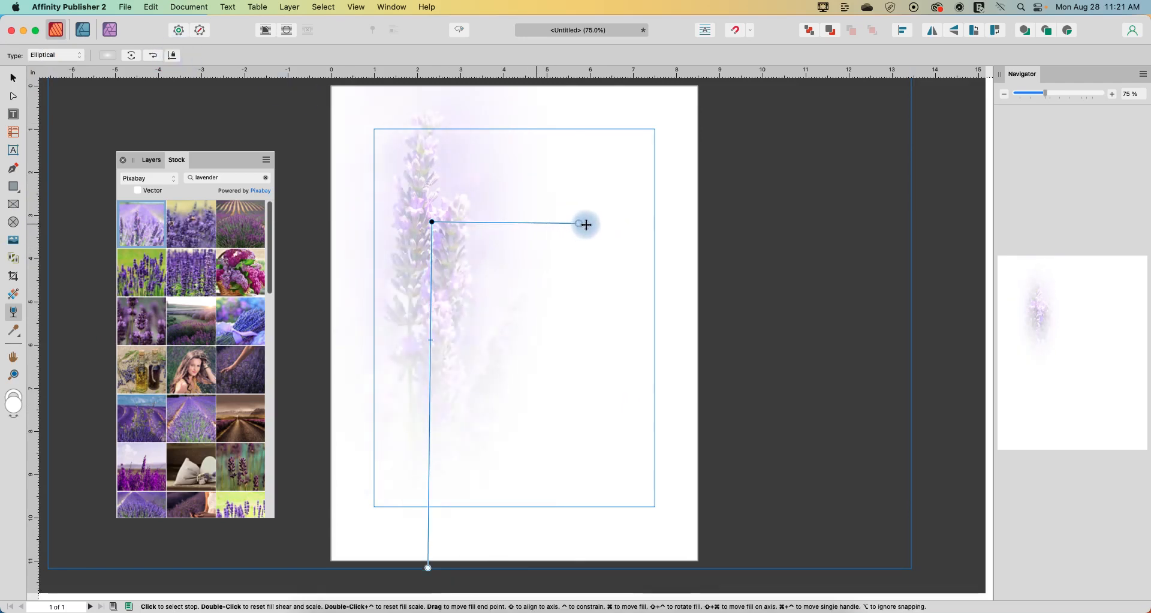
drag(587, 224, 547, 225)
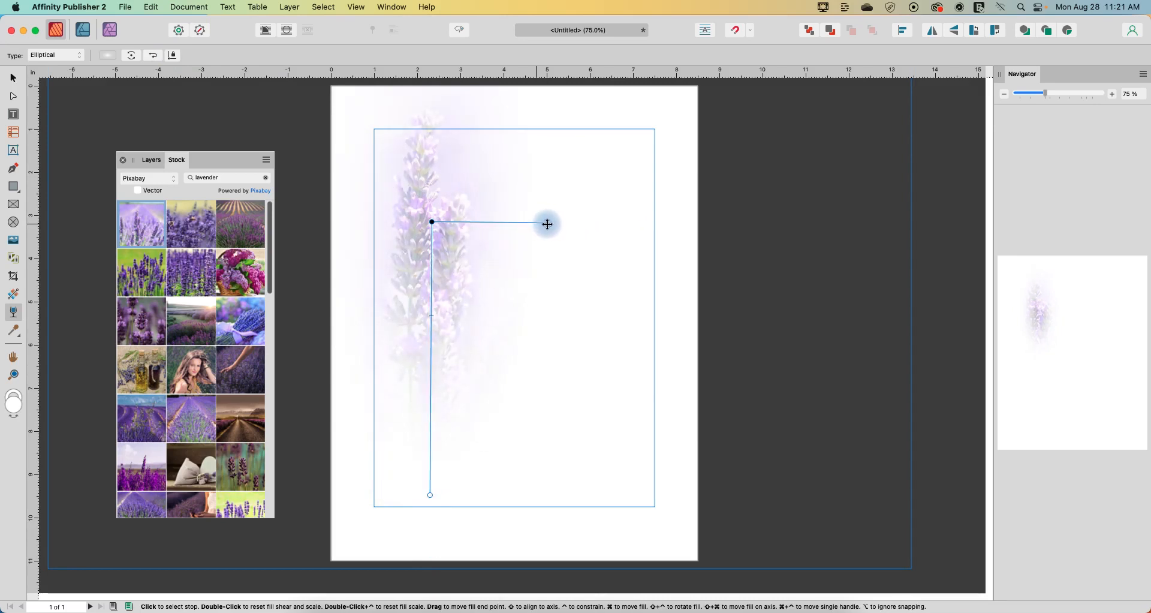
click(173, 55)
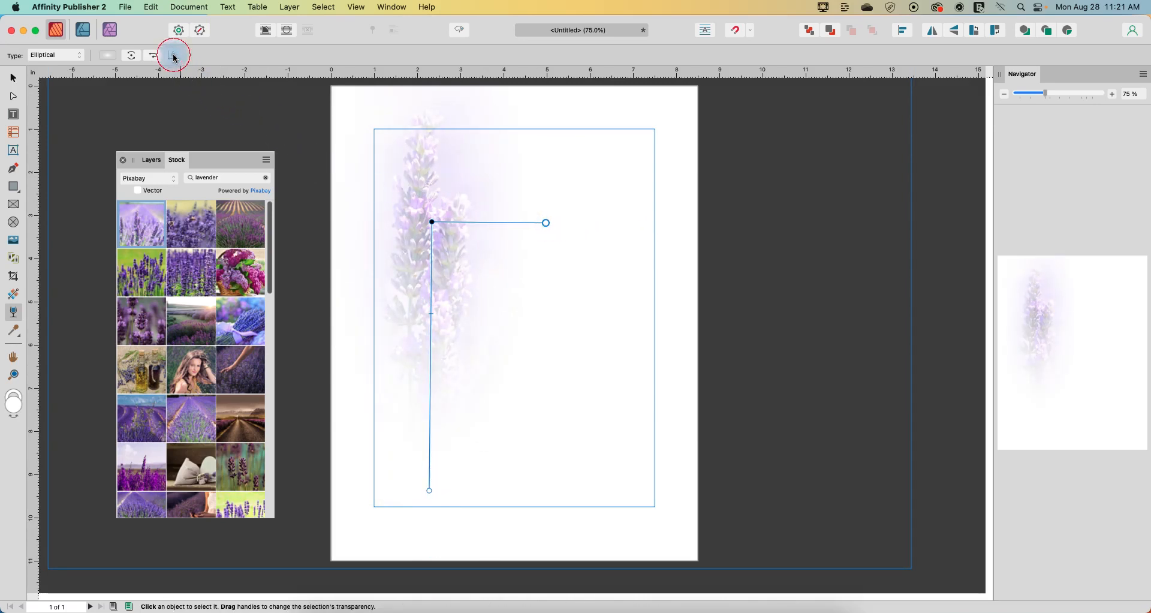
drag(545, 221, 625, 225)
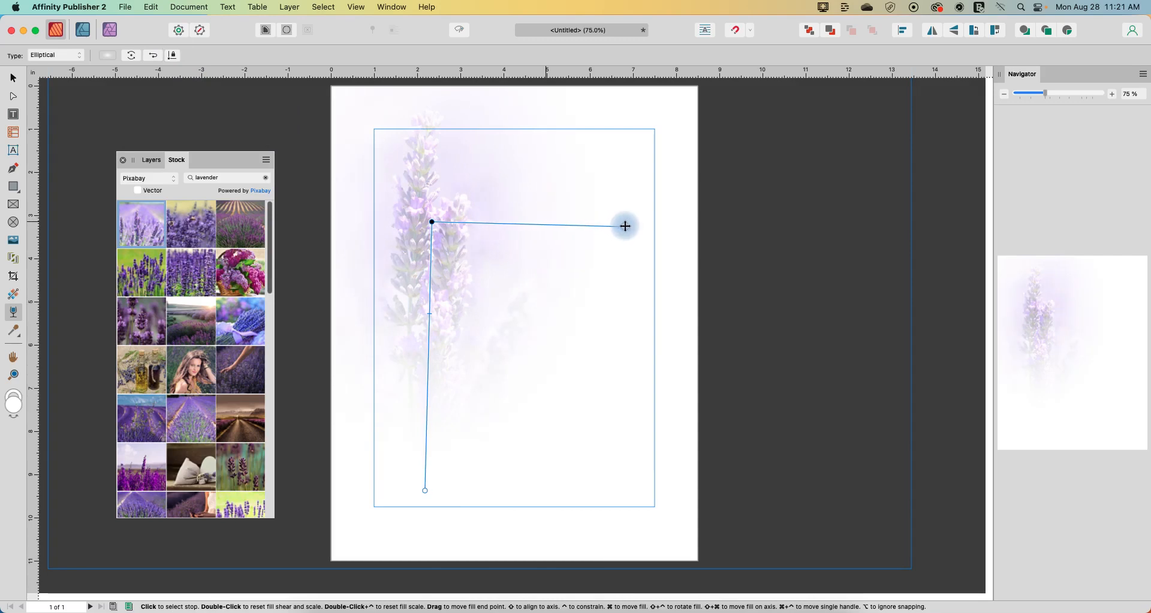
drag(623, 226, 535, 223)
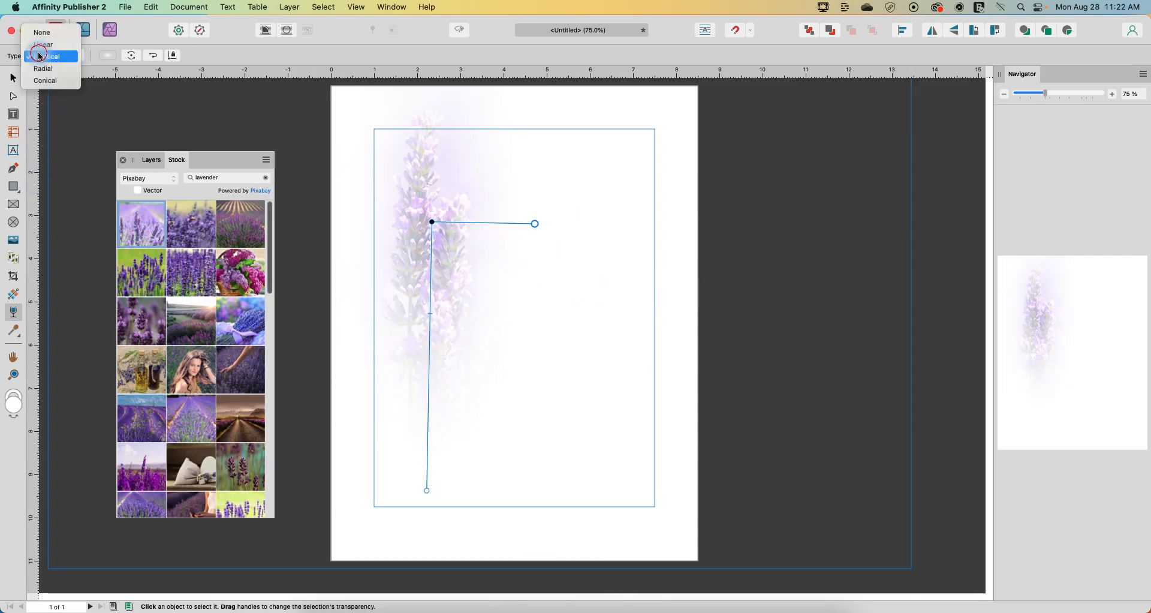
- Set the Type to Radial, centred on the flower and reaching the frame's bottom-right corner
click(43, 69)
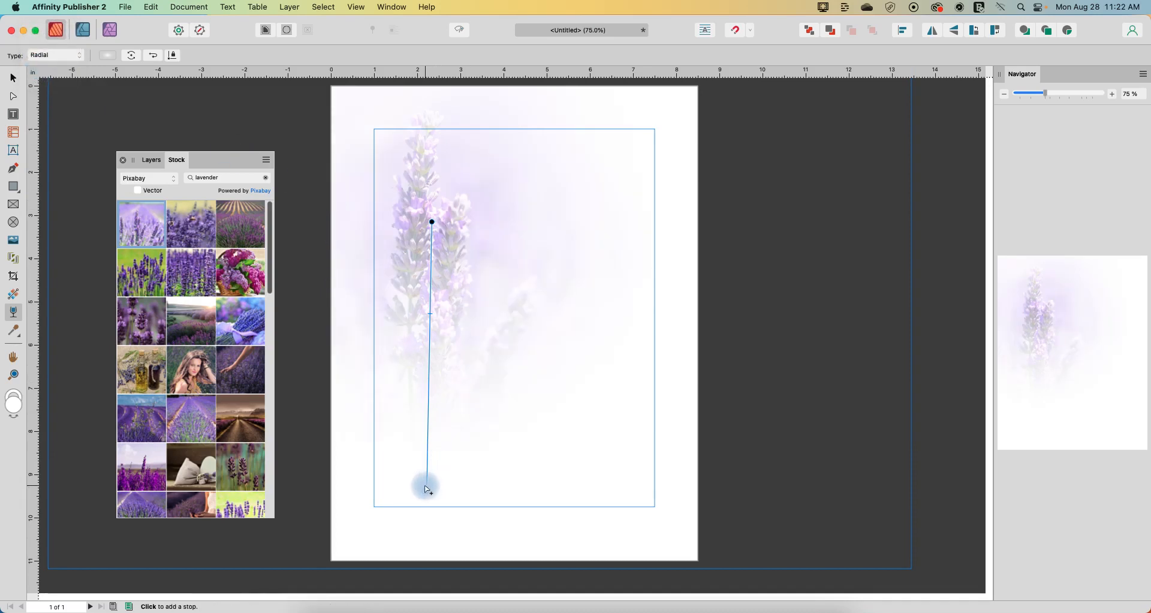
drag(429, 488, 488, 396)
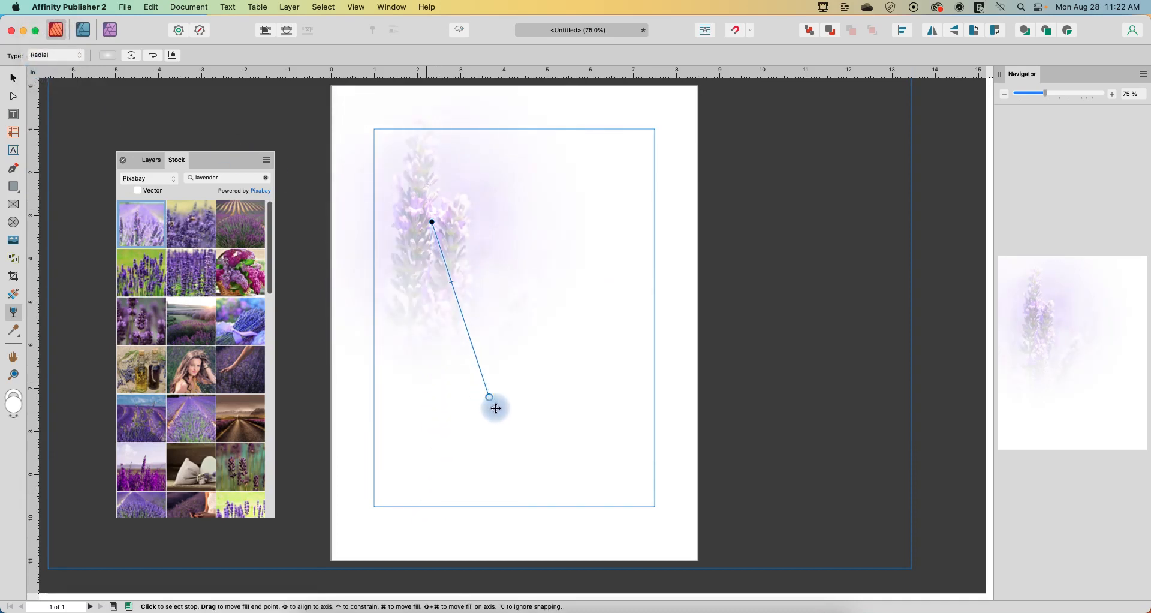
drag(488, 408, 469, 292)
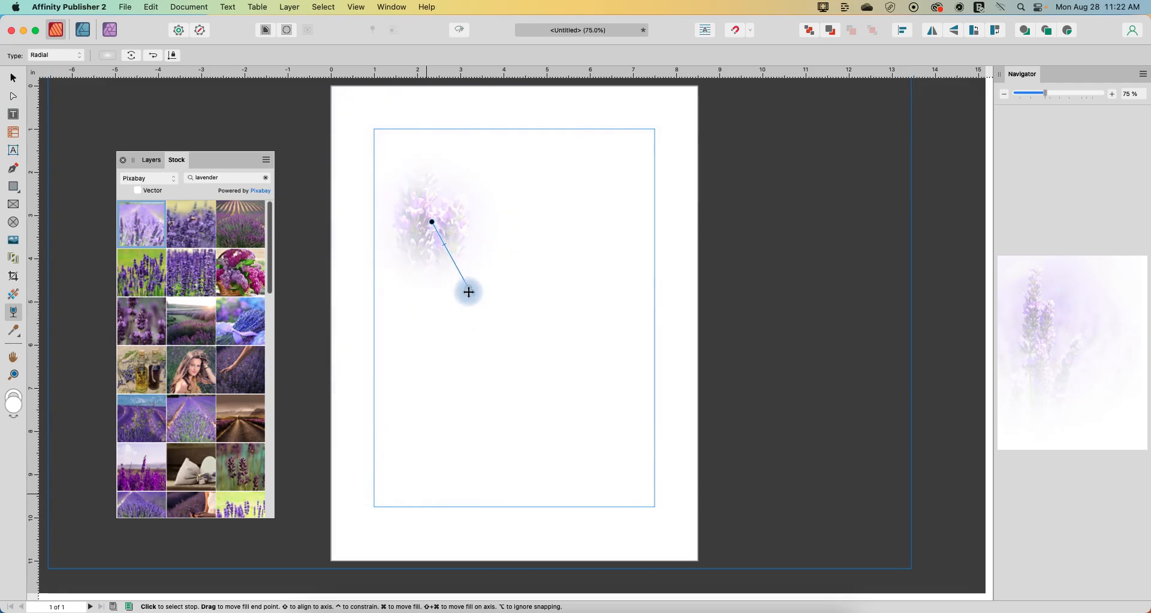
drag(469, 292, 654, 506)
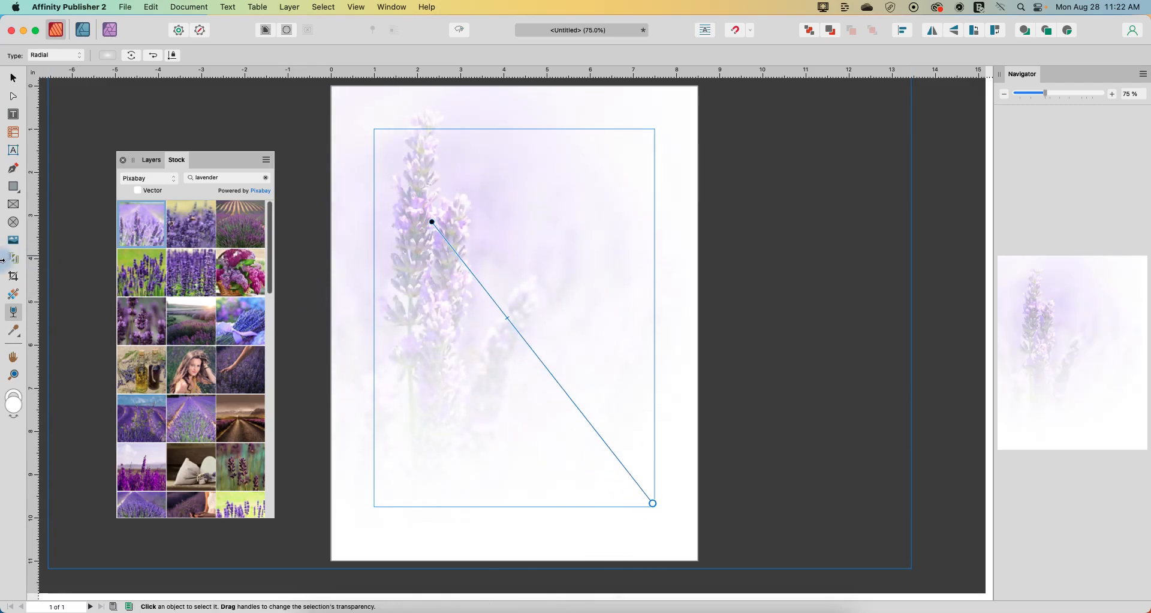
- Set the Type to Conical with its centre at the page's top-left corner for a diagonal split
click(55, 54)
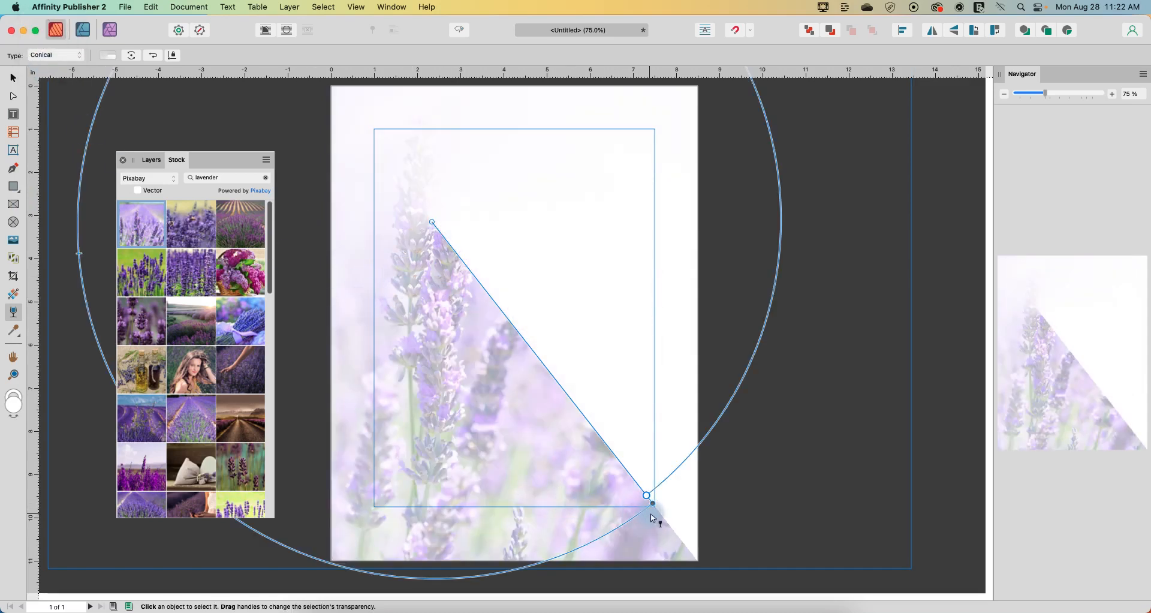
drag(646, 494, 512, 326)
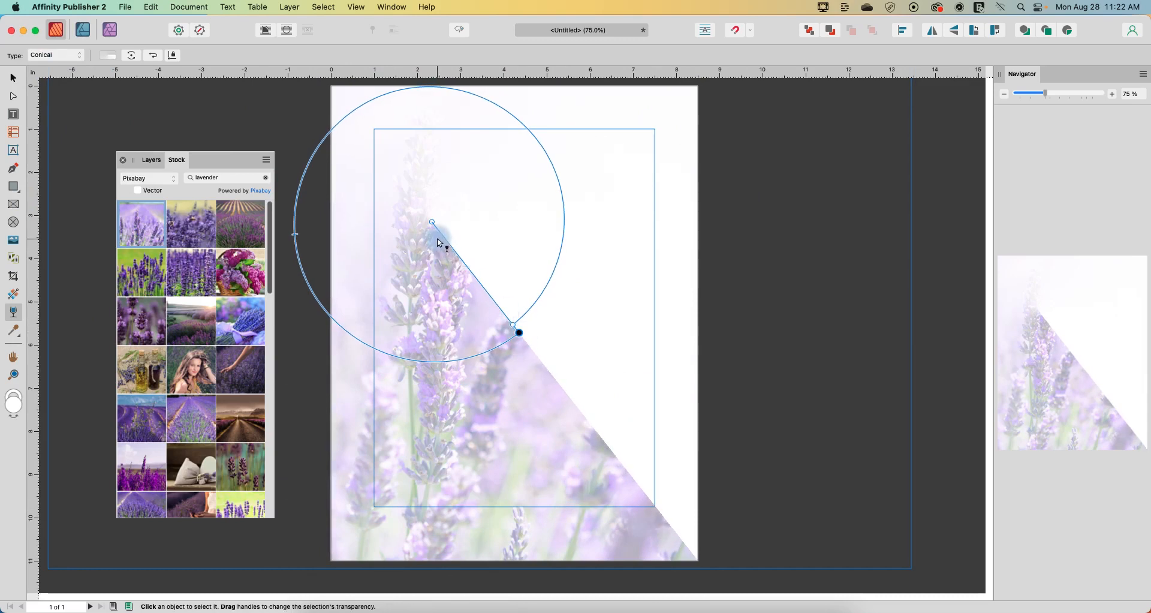
drag(432, 222, 329, 87)
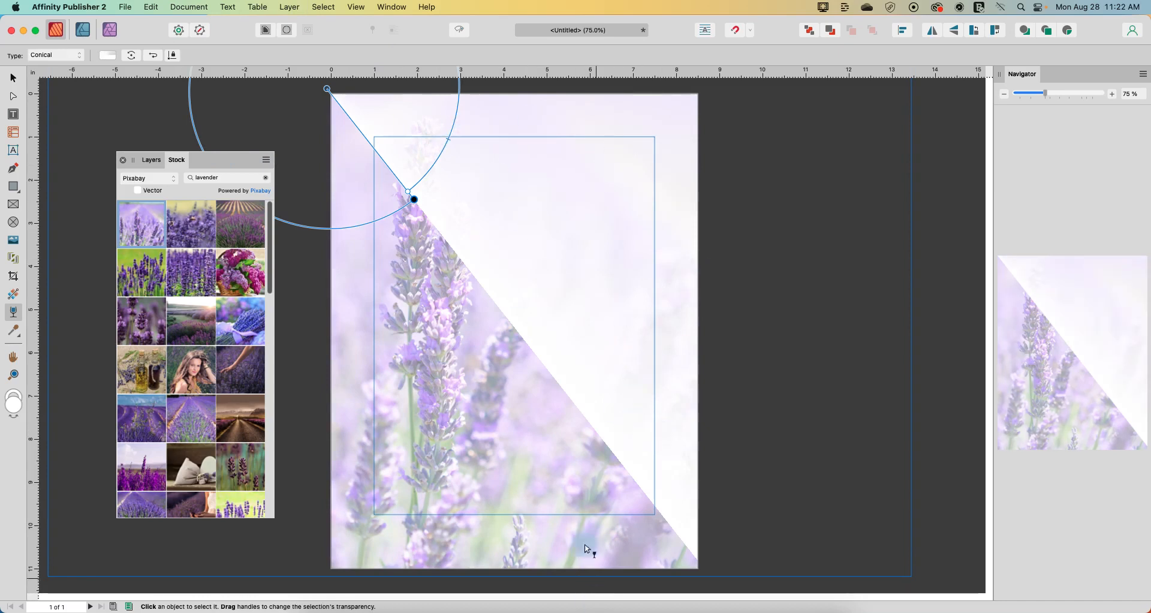
mouse_move(625, 376)
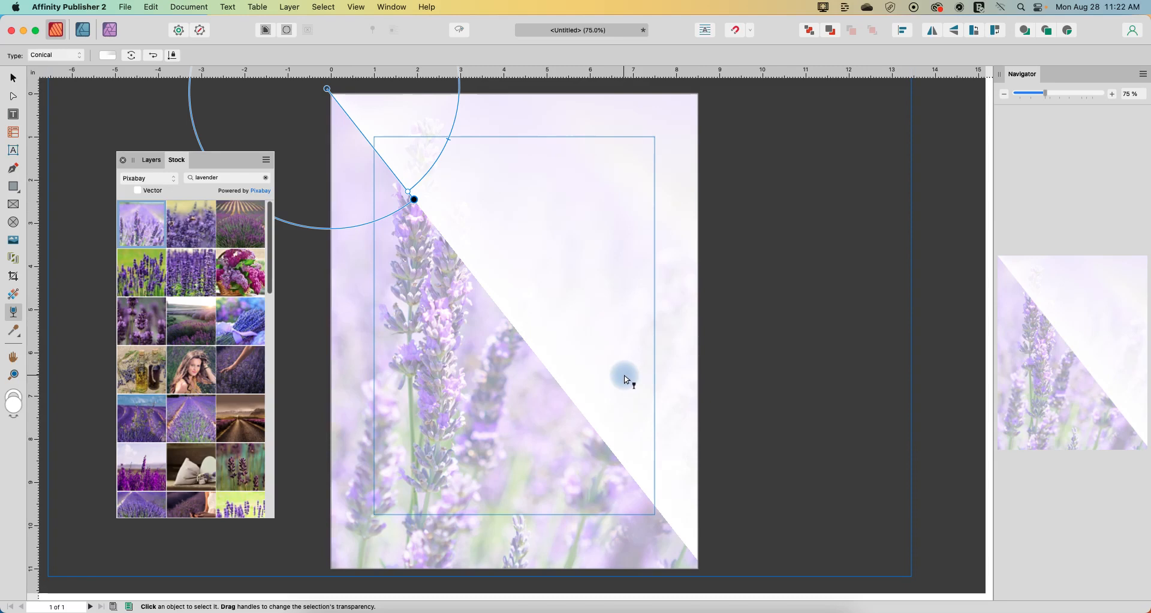
mouse_move(649, 343)
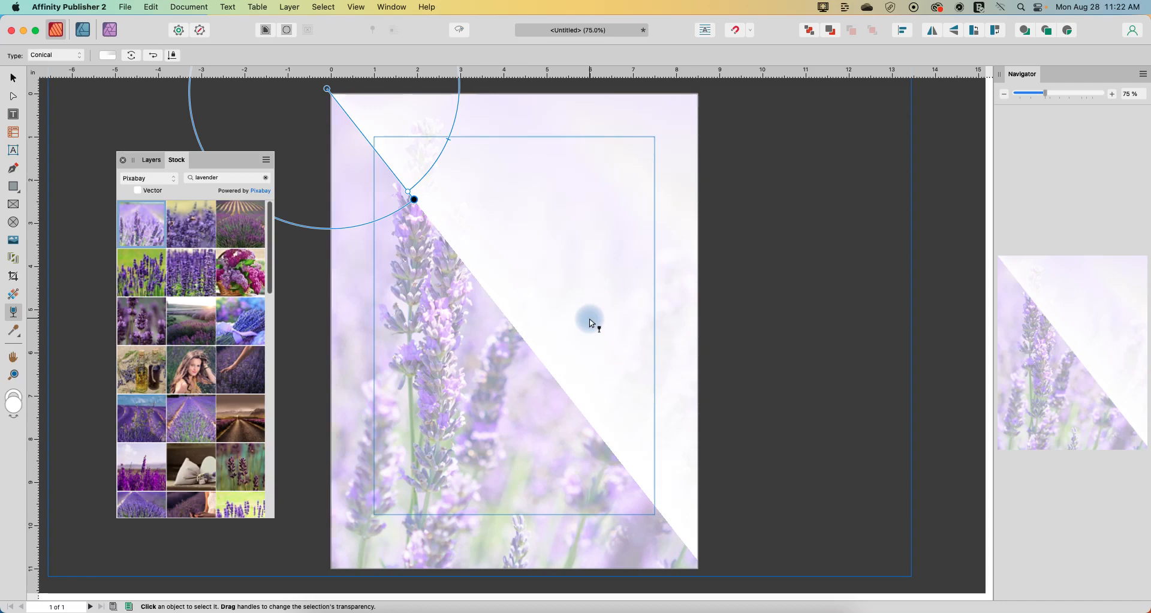
mouse_move(678, 347)
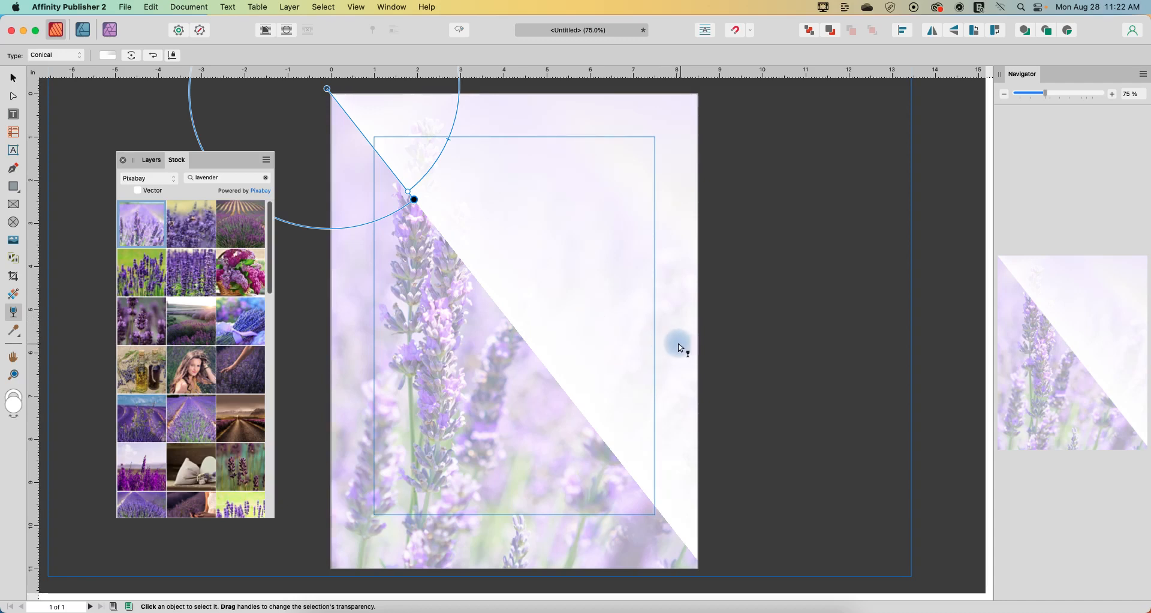
mouse_move(767, 478)
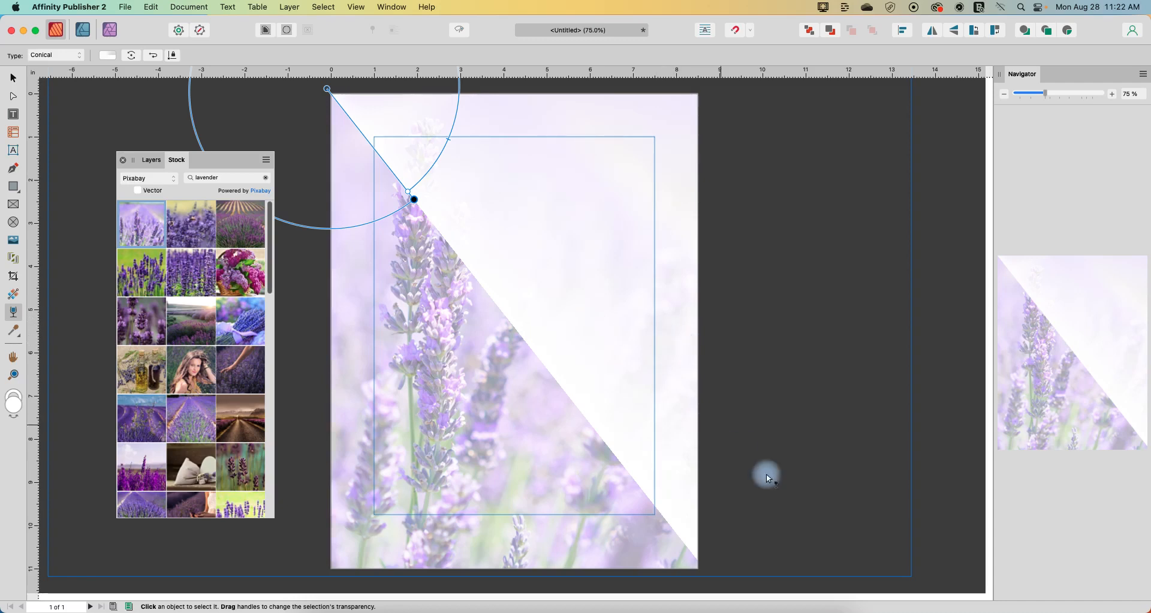